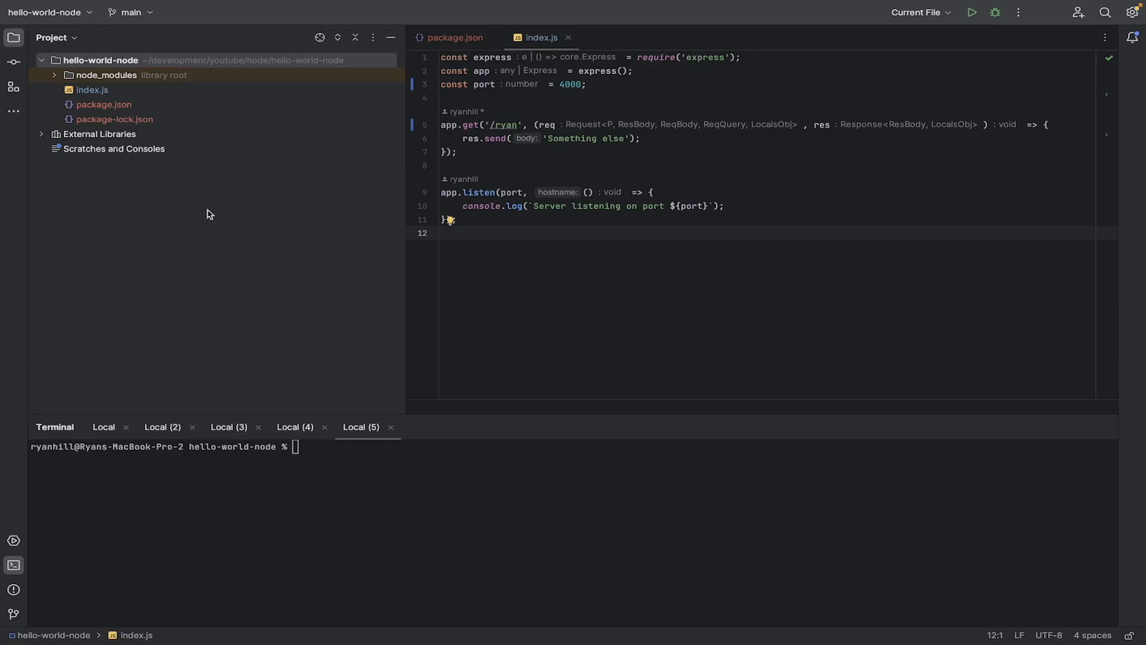
mouse_move(203, 88)
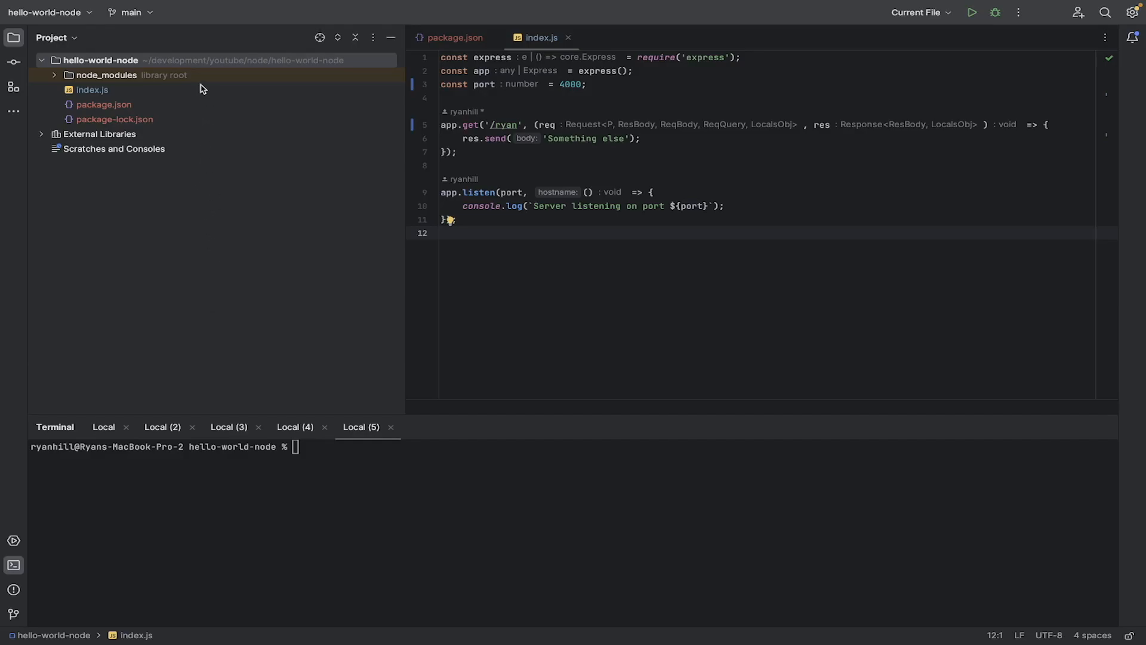
Add a new file named Dockerfile to the hello-world-node root and add it to Git.
click(100, 59)
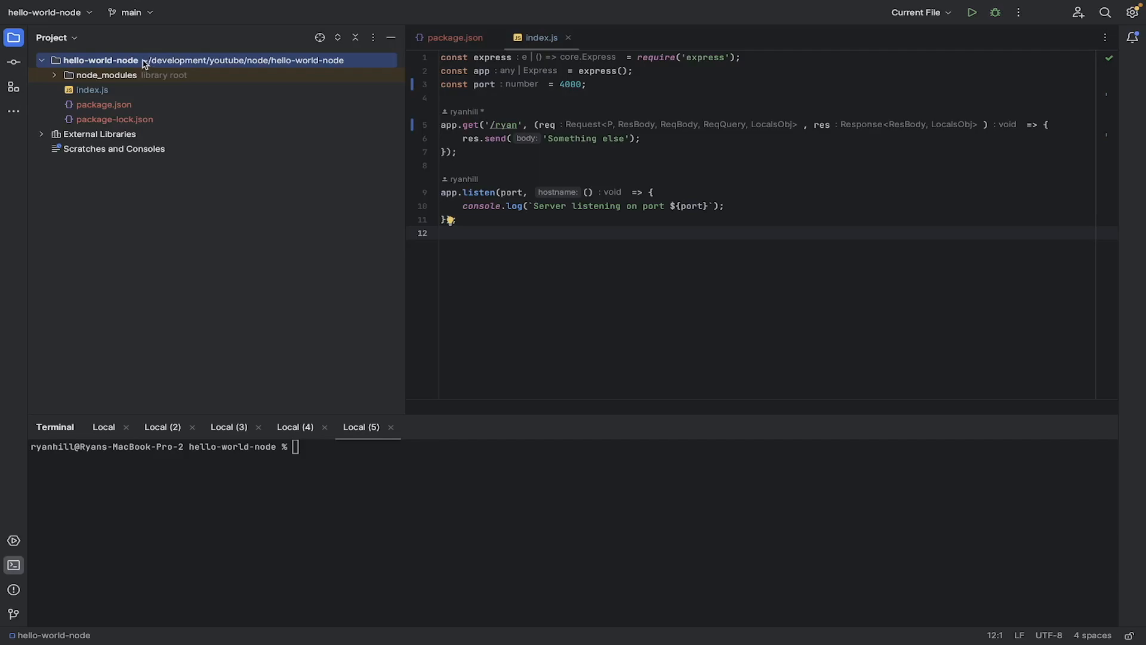
right_click(100, 60)
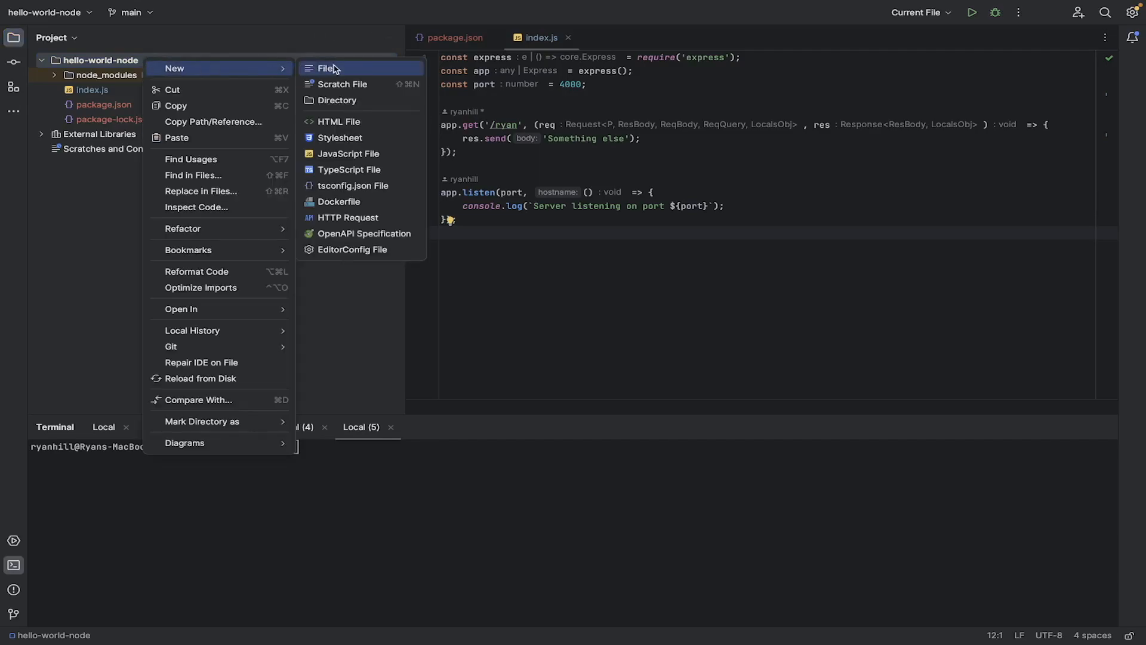
mouse_move(342, 83)
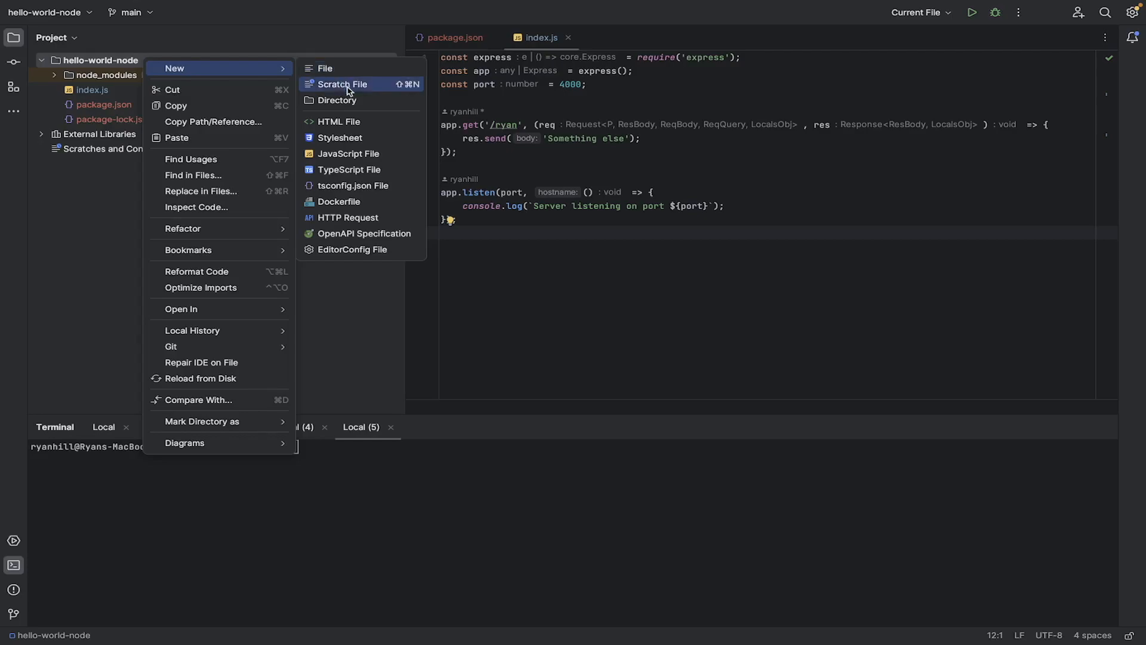
click(325, 68)
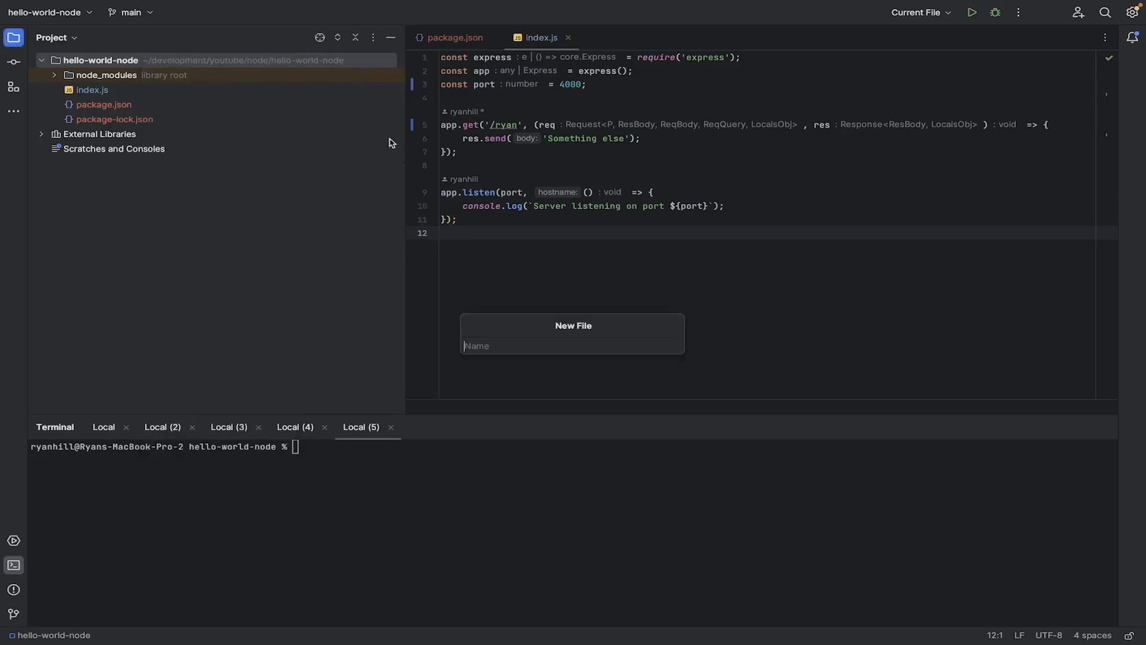
text(Docker)
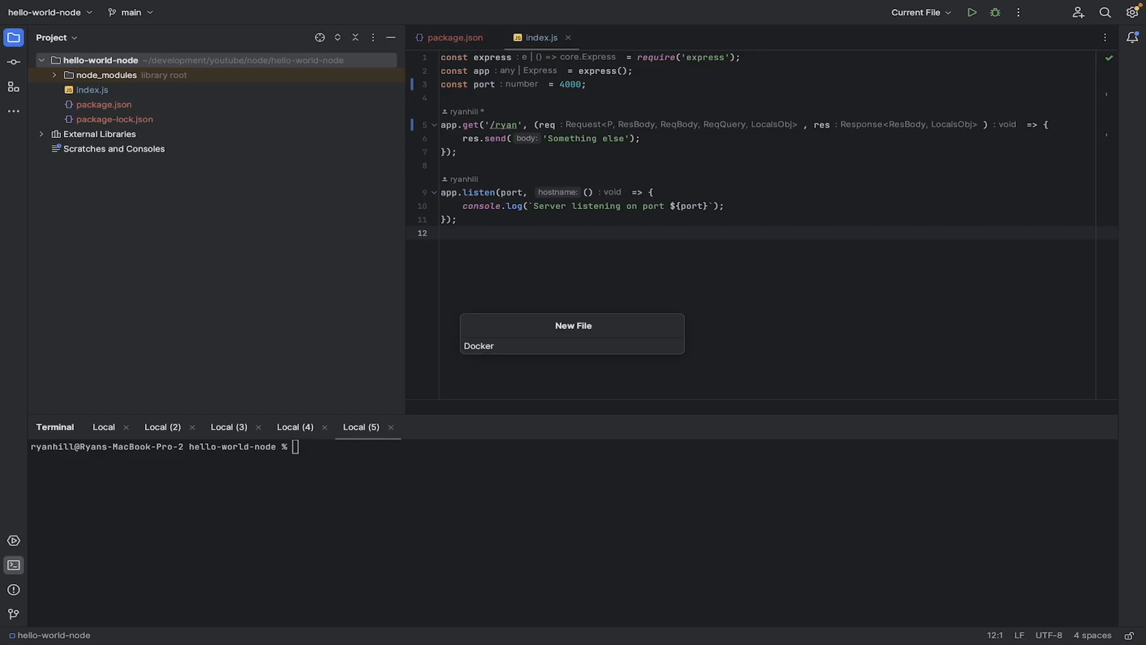
text(file)
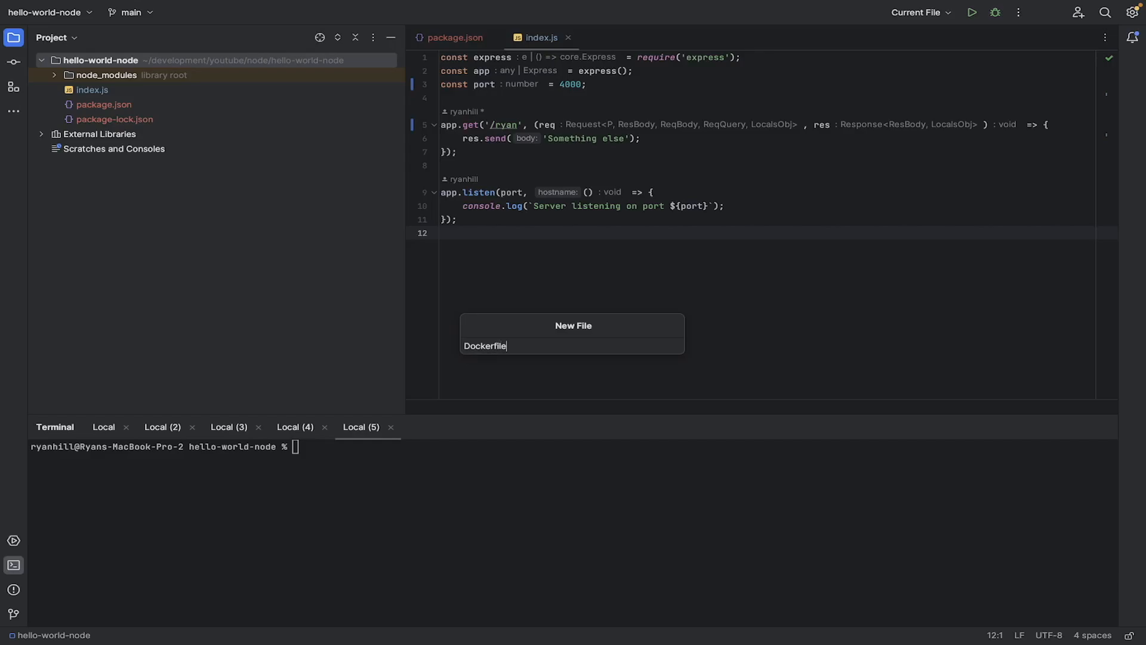
key(Enter)
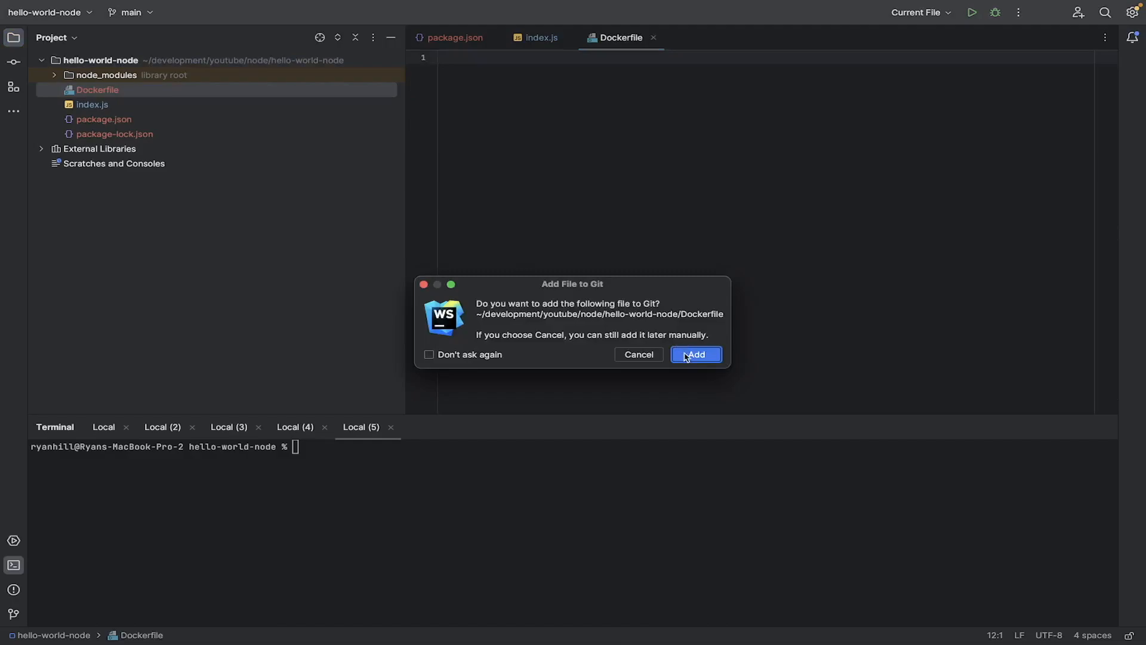
click(694, 354)
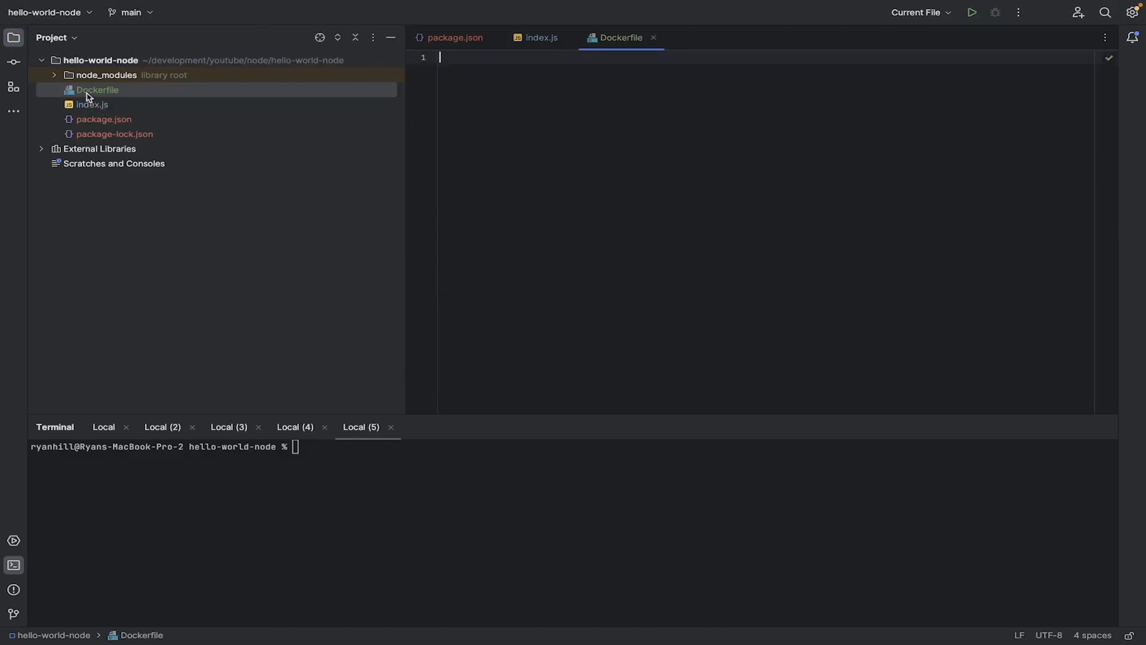
mouse_move(89, 97)
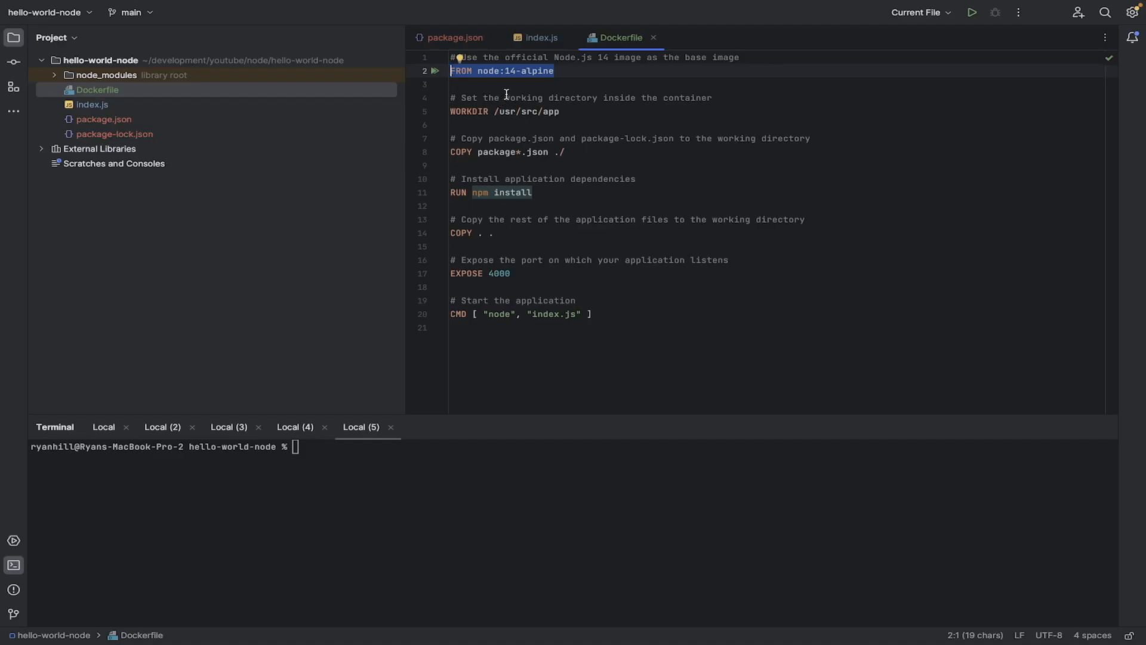
mouse_move(508, 87)
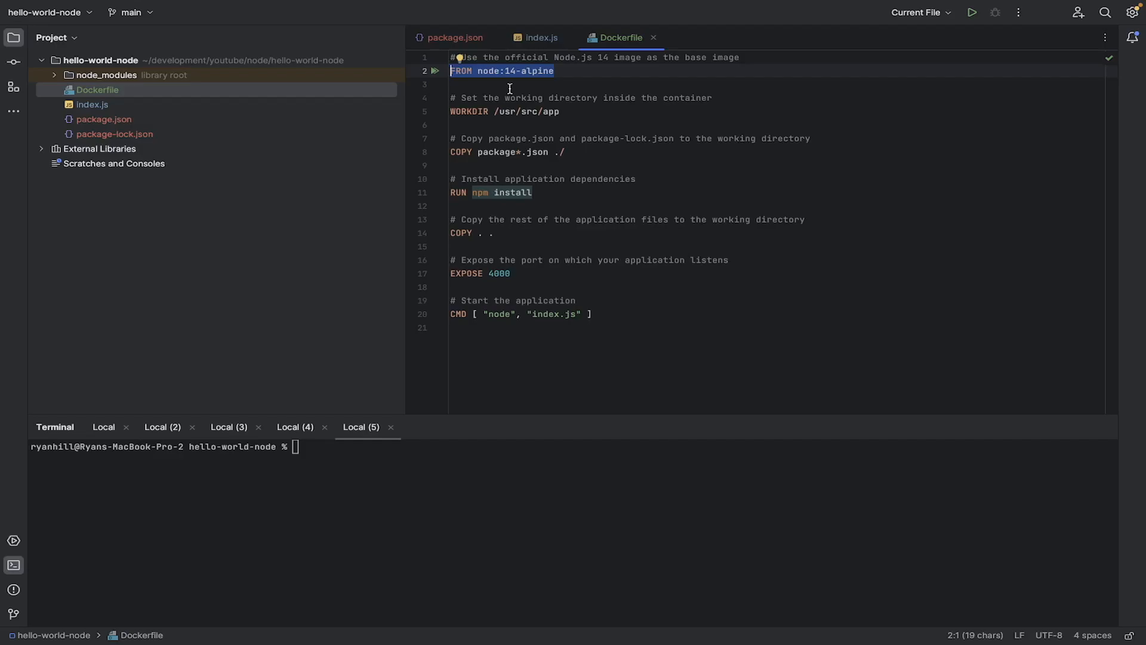
mouse_move(520, 107)
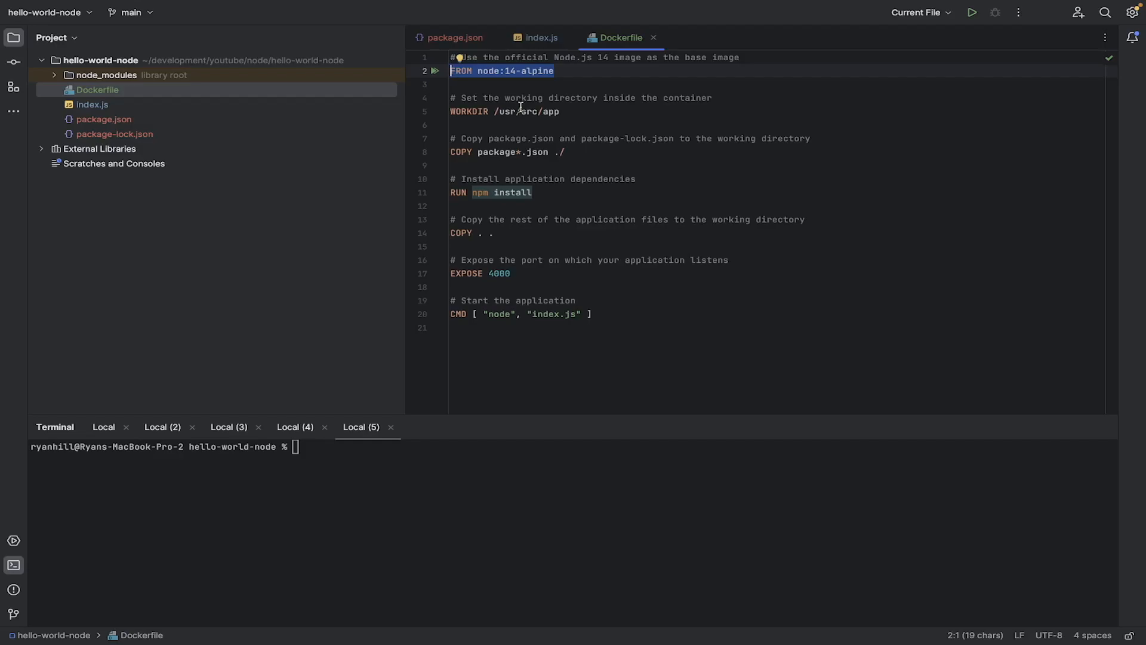
mouse_move(563, 111)
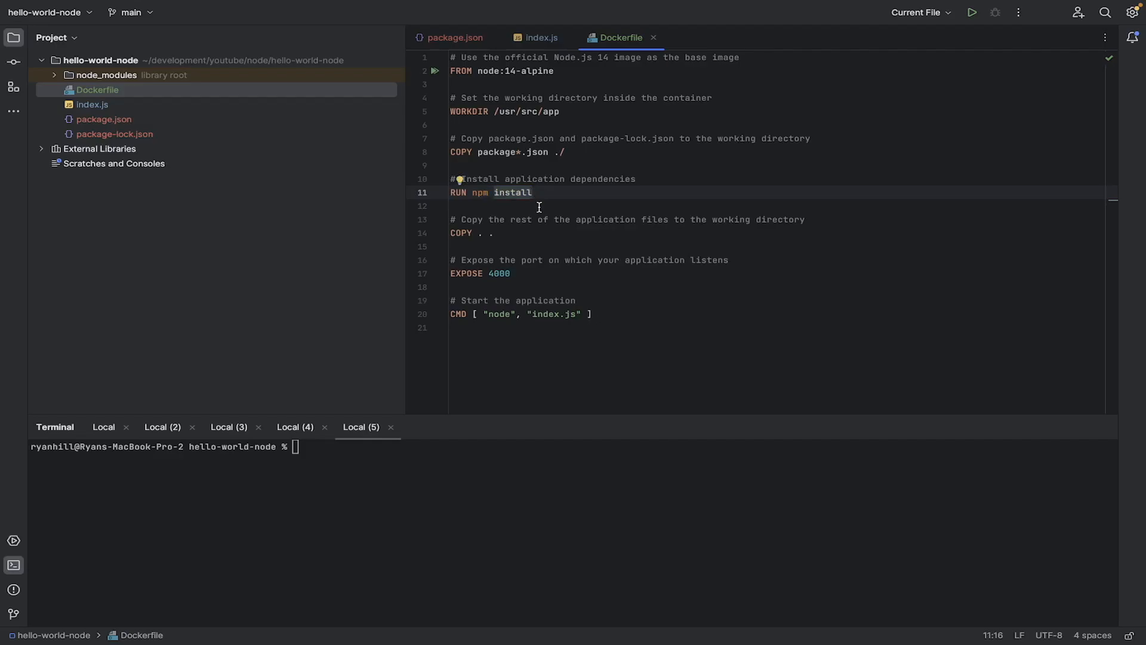
mouse_move(539, 207)
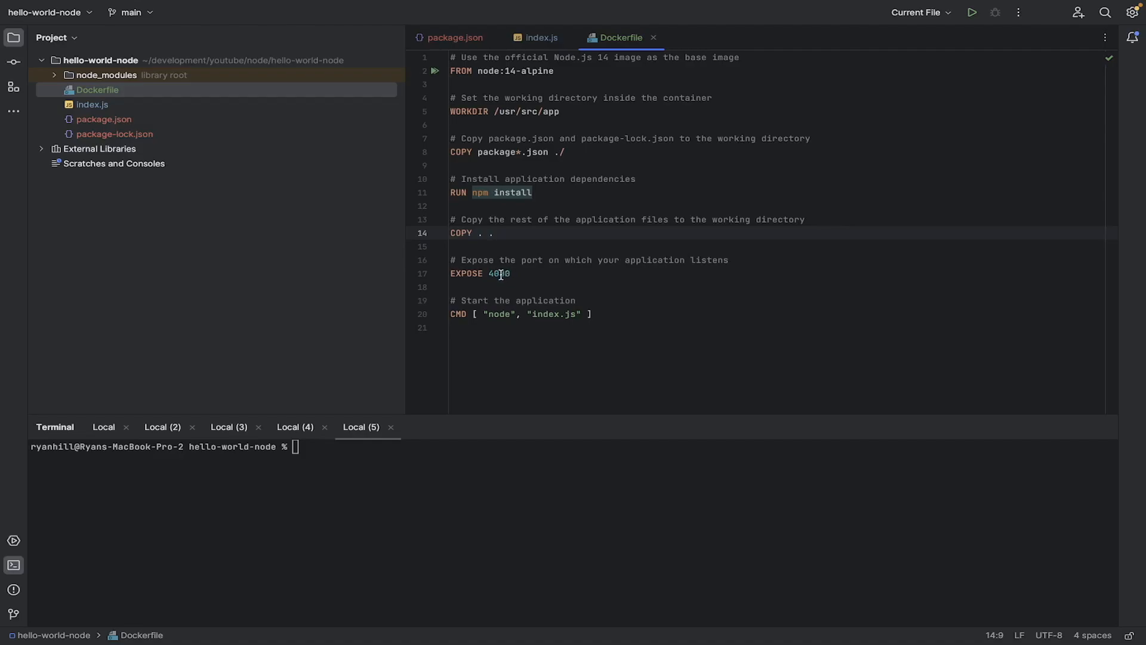
double_click(497, 273)
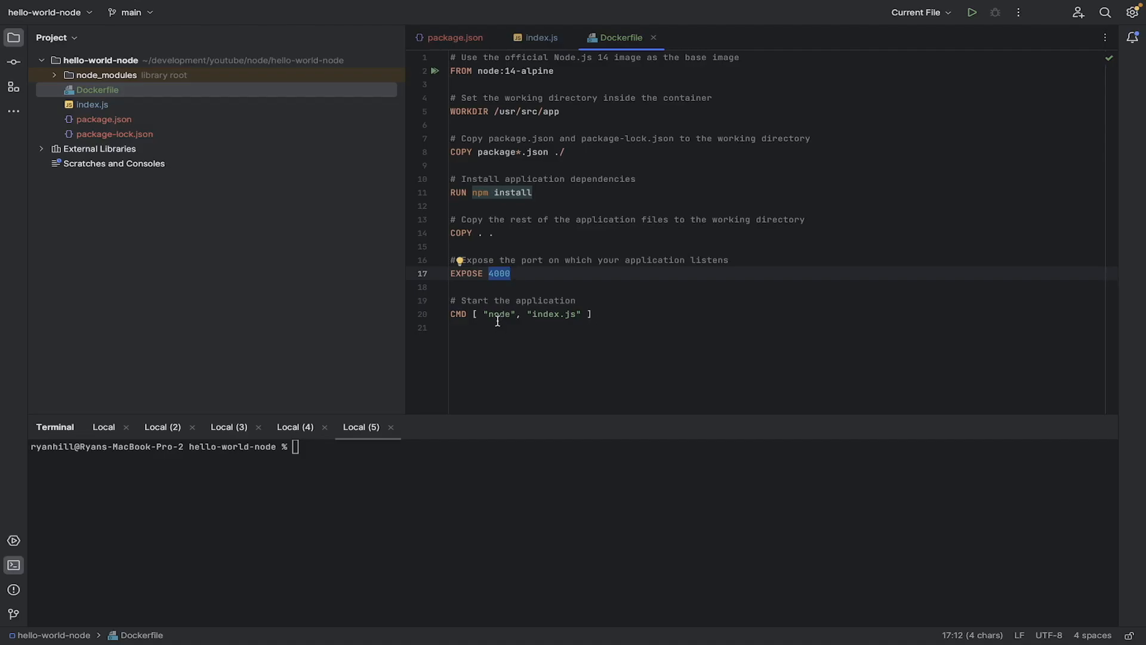
mouse_move(591, 276)
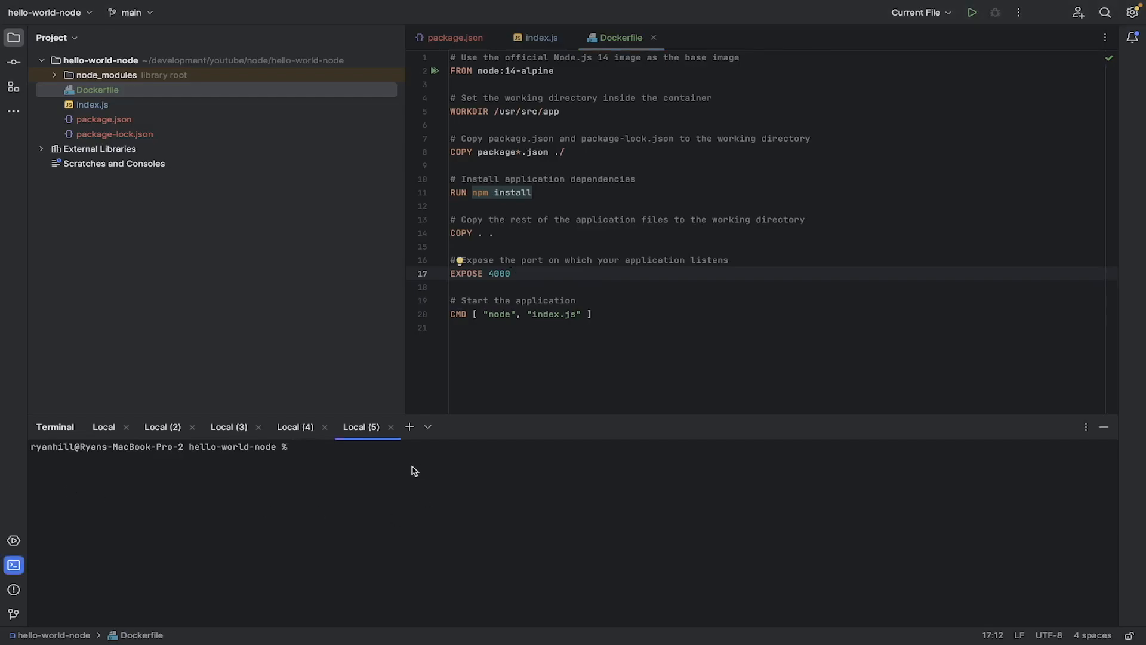
Run docker ps and pick out postgres as the only running container.
text(docker ps)
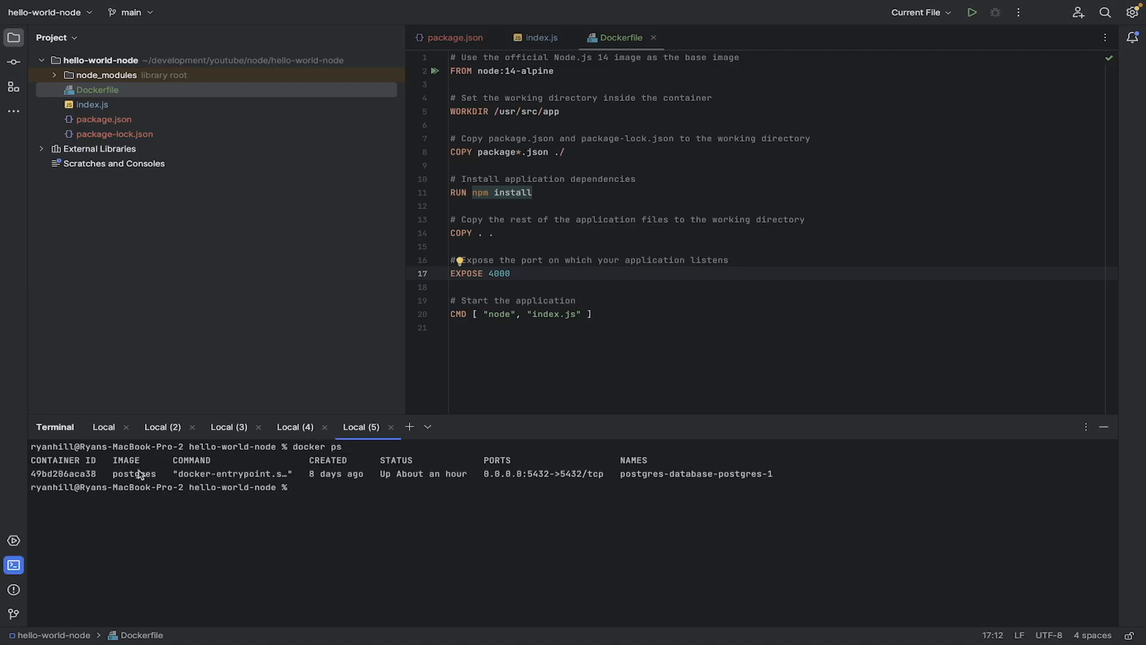
double_click(133, 473)
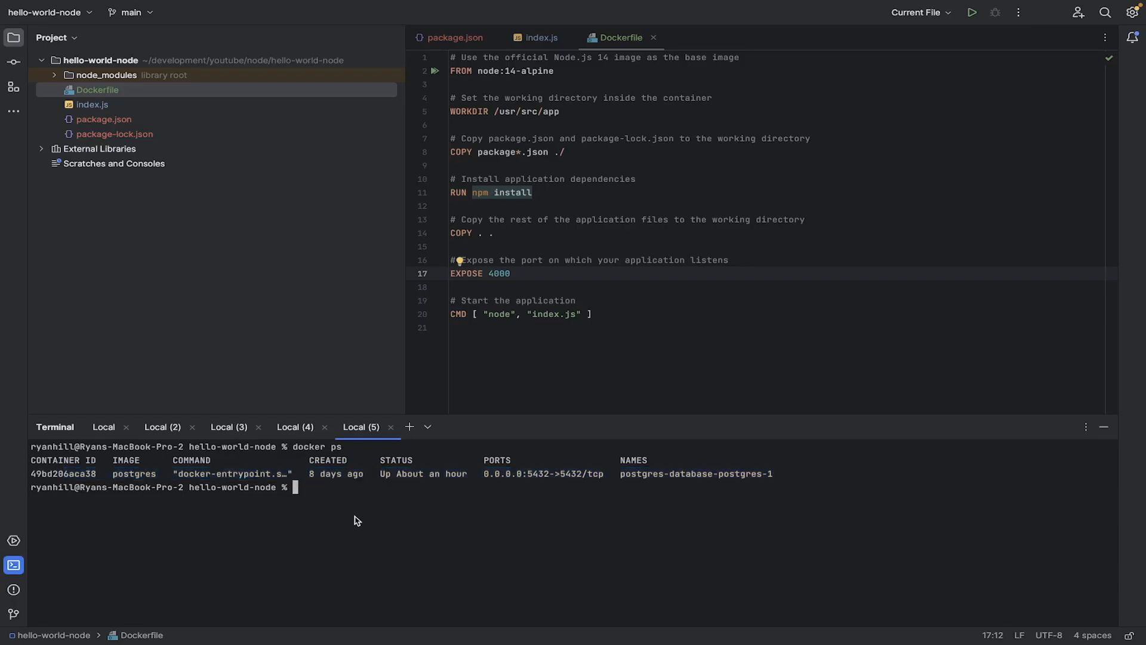
Type docker build -t ryan-app . in the terminal without running it.
text(dock)
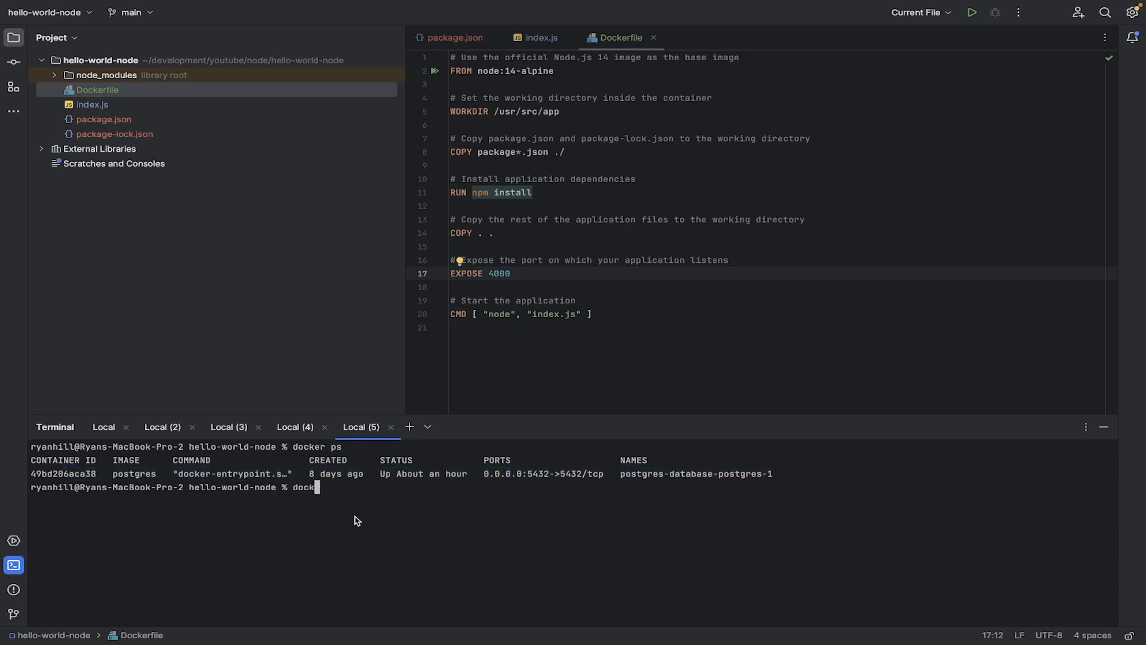
text(build)
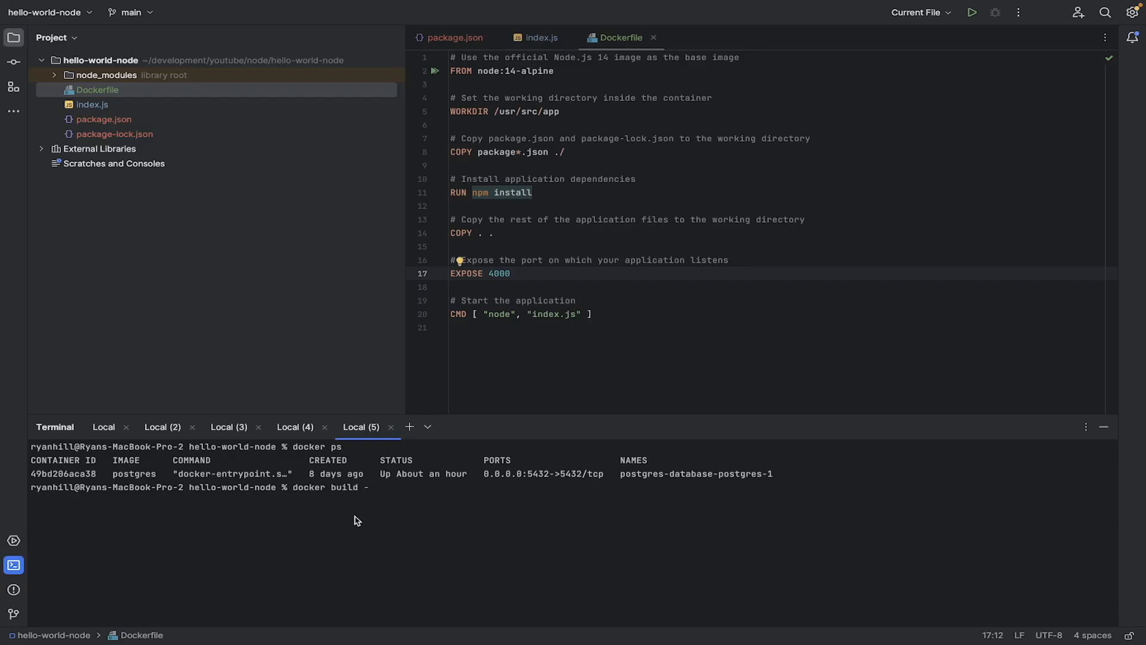
text(-t)
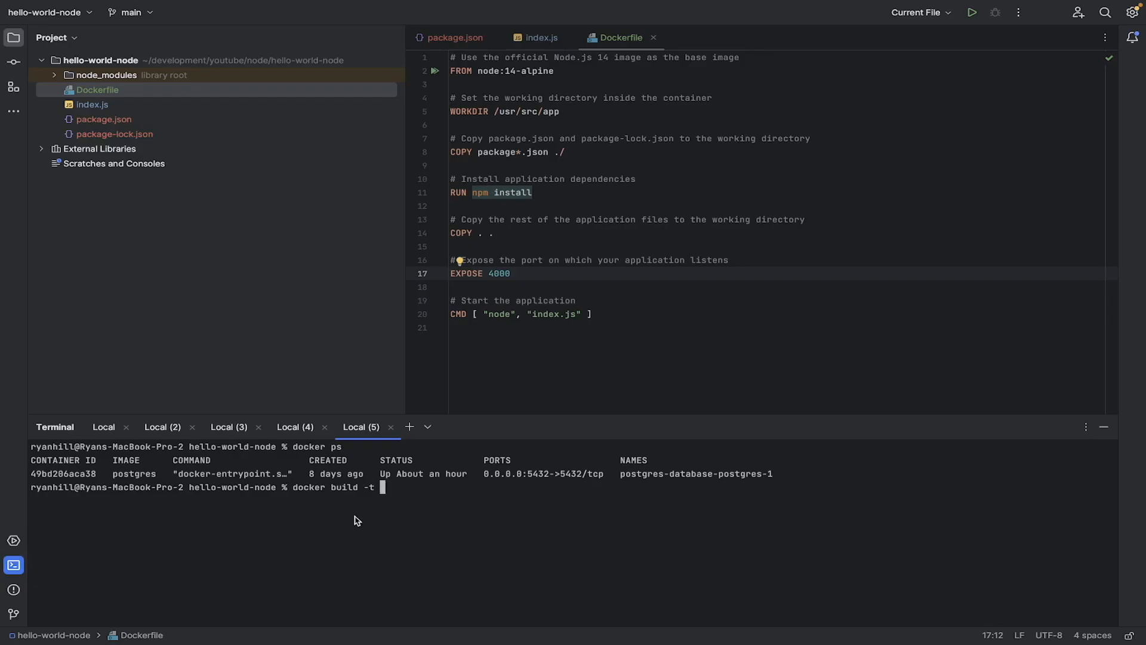
text(ryan)
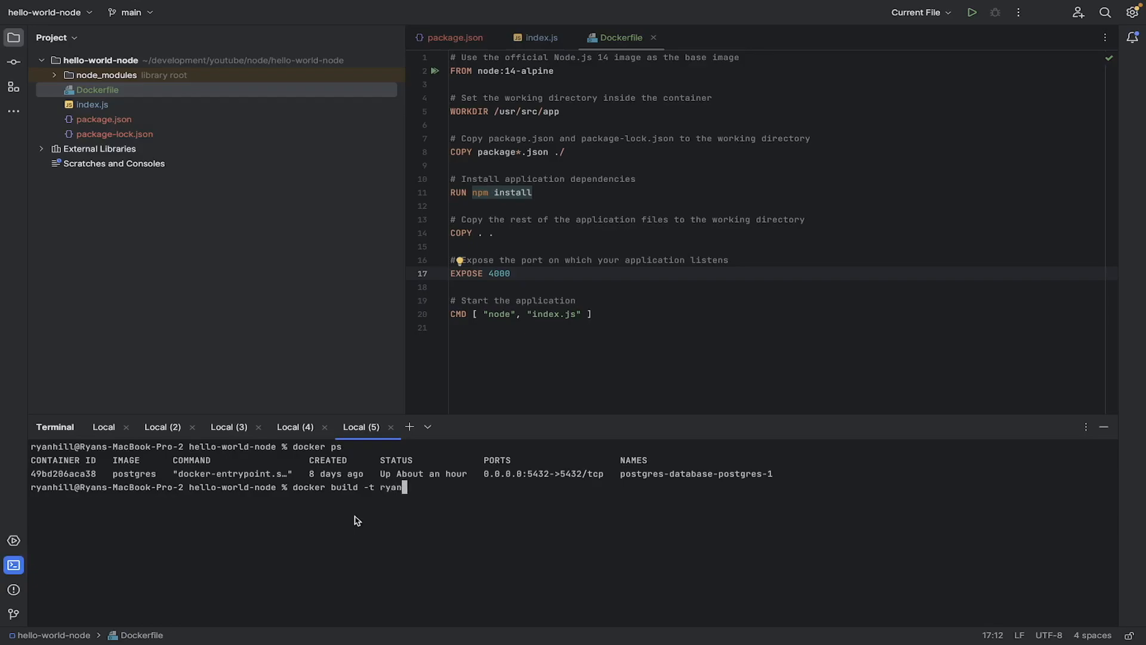
text(-)
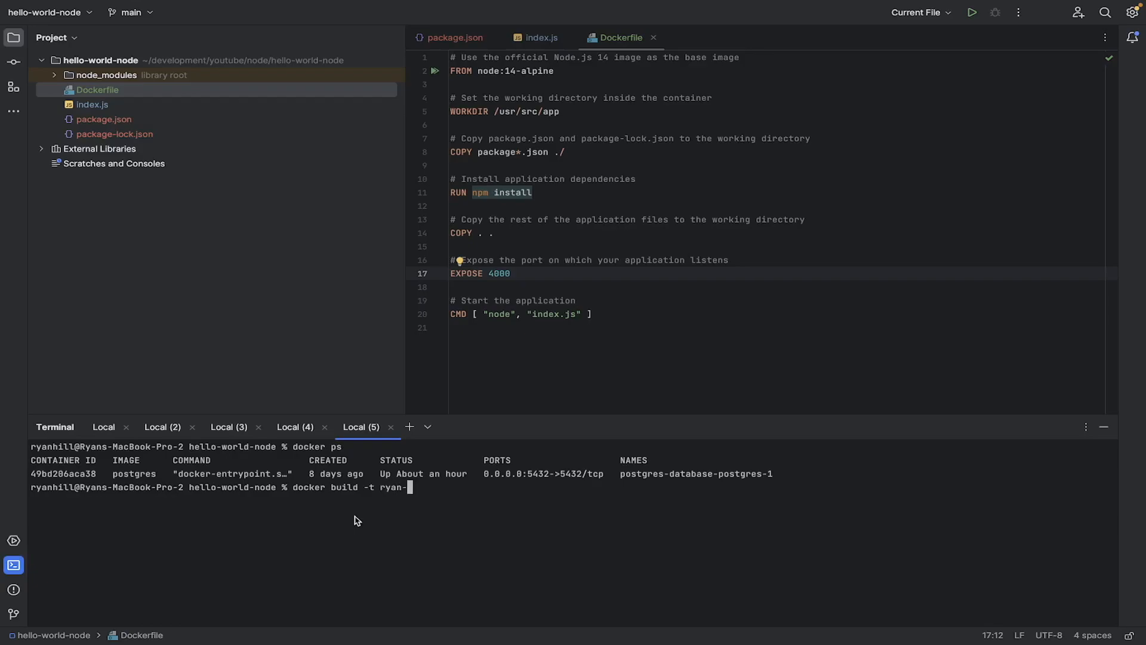
text(app)
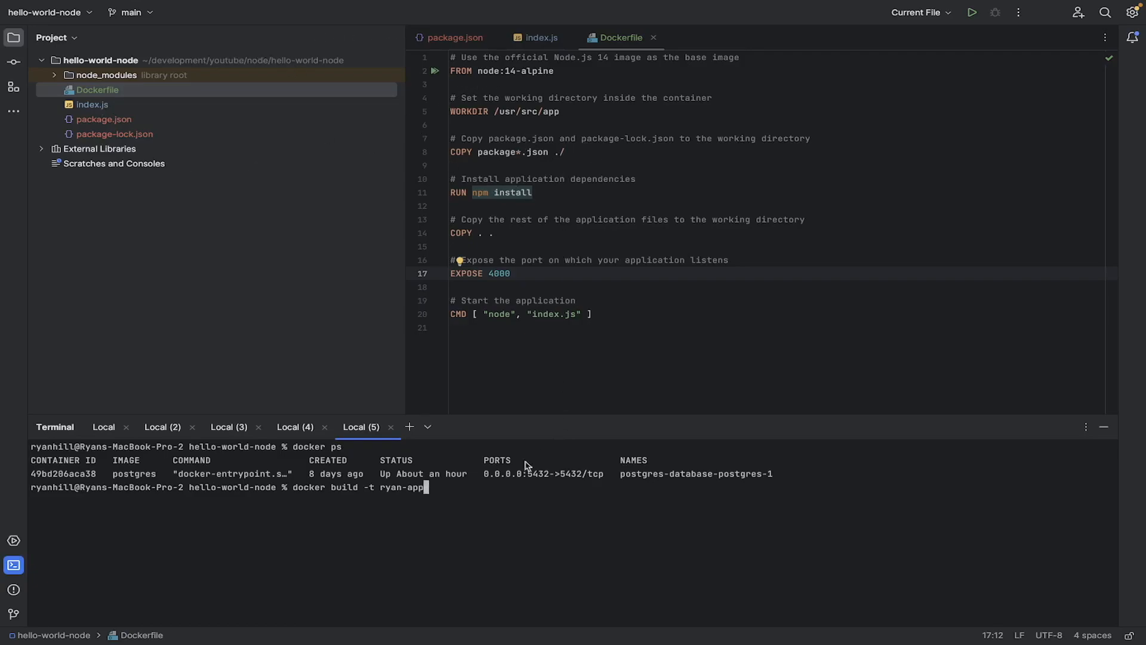
text(.)
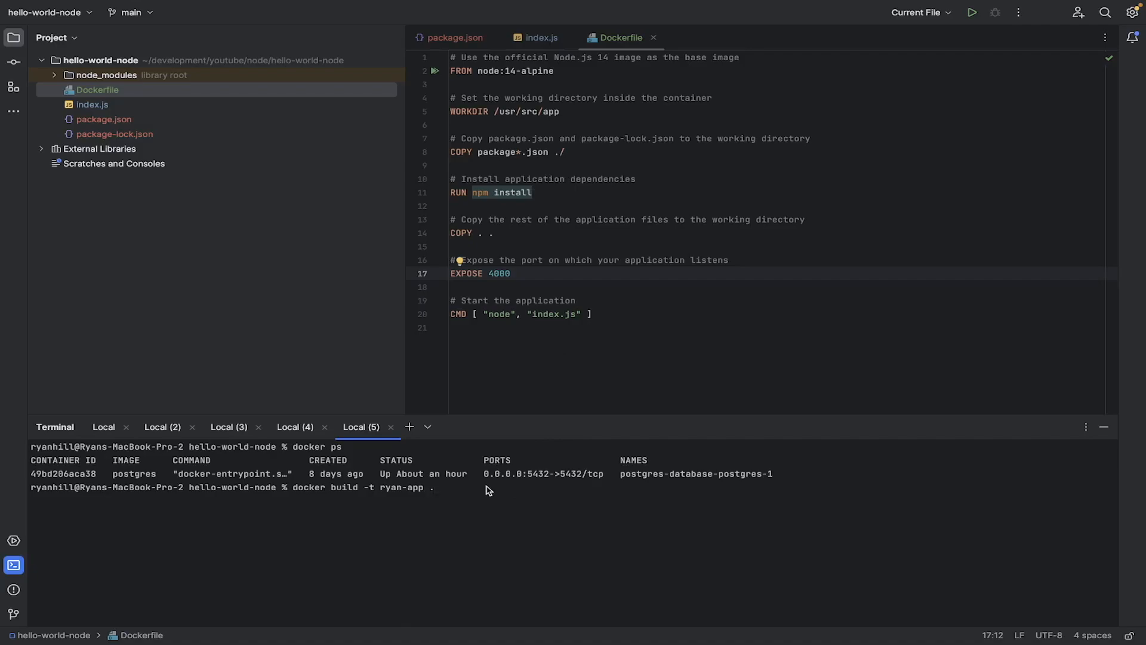
mouse_move(353, 493)
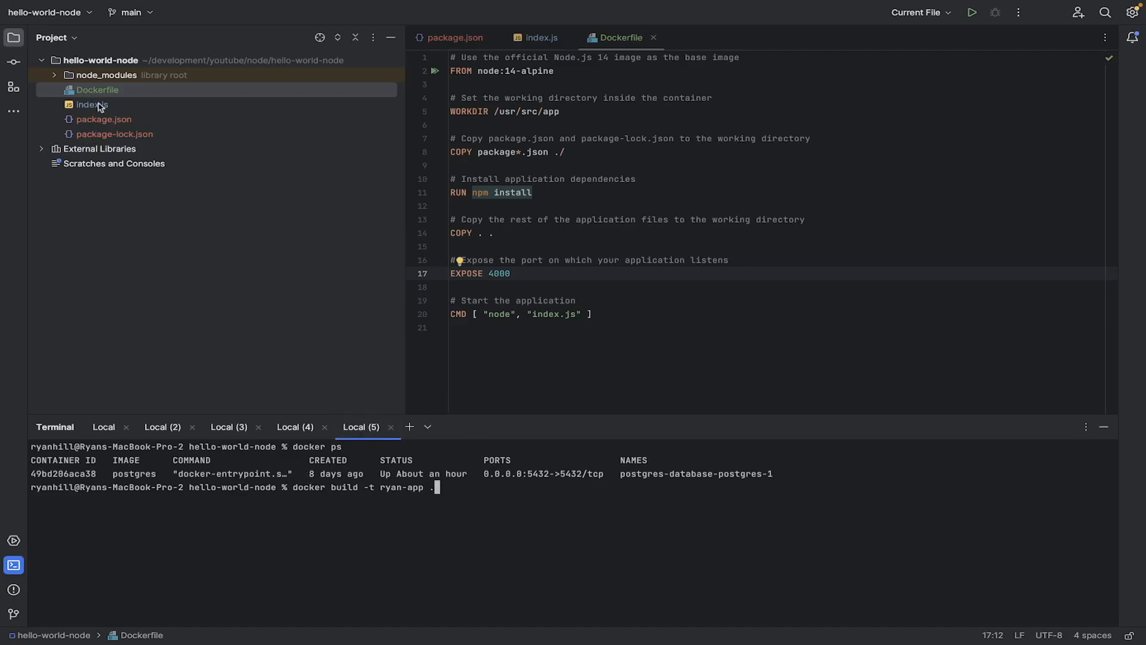
mouse_move(329, 492)
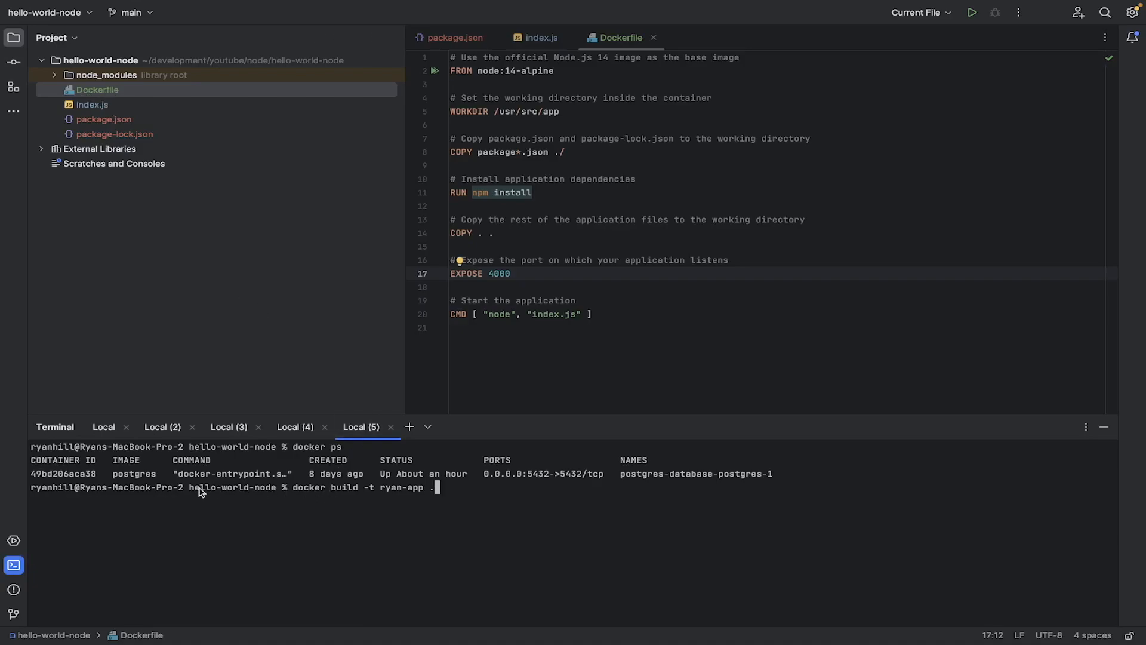
mouse_move(221, 492)
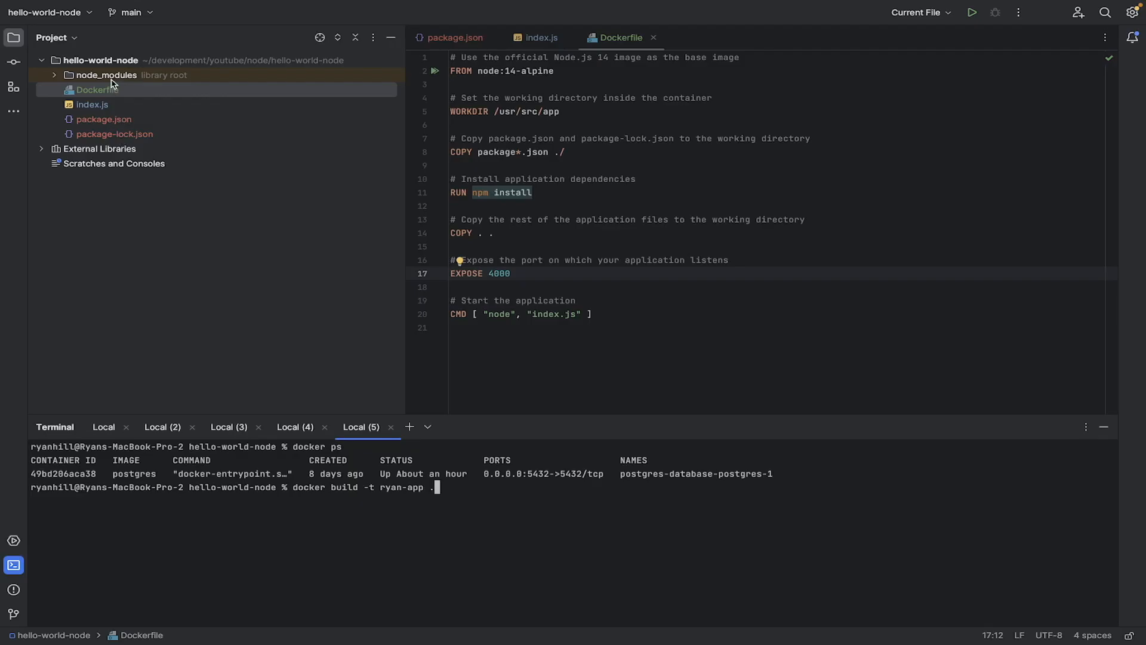
mouse_move(490, 487)
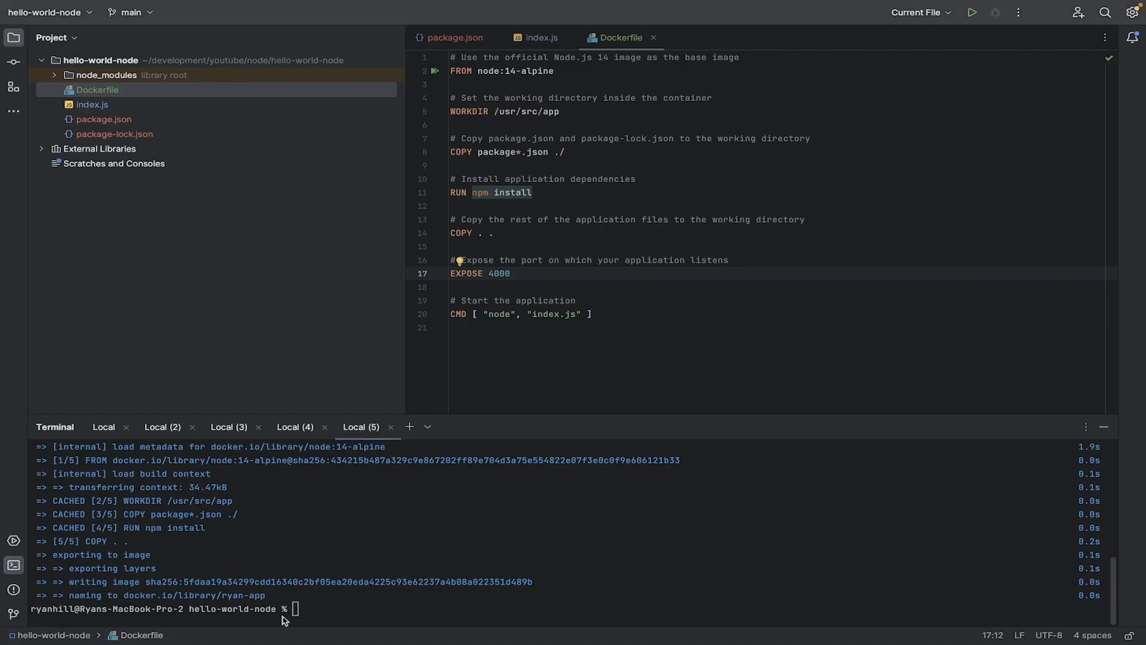
Run docker run with placeholder image your-image-name after checking EXPOSE 4000; it fails.
text(docker run -p 4000:4000 your-image-name)
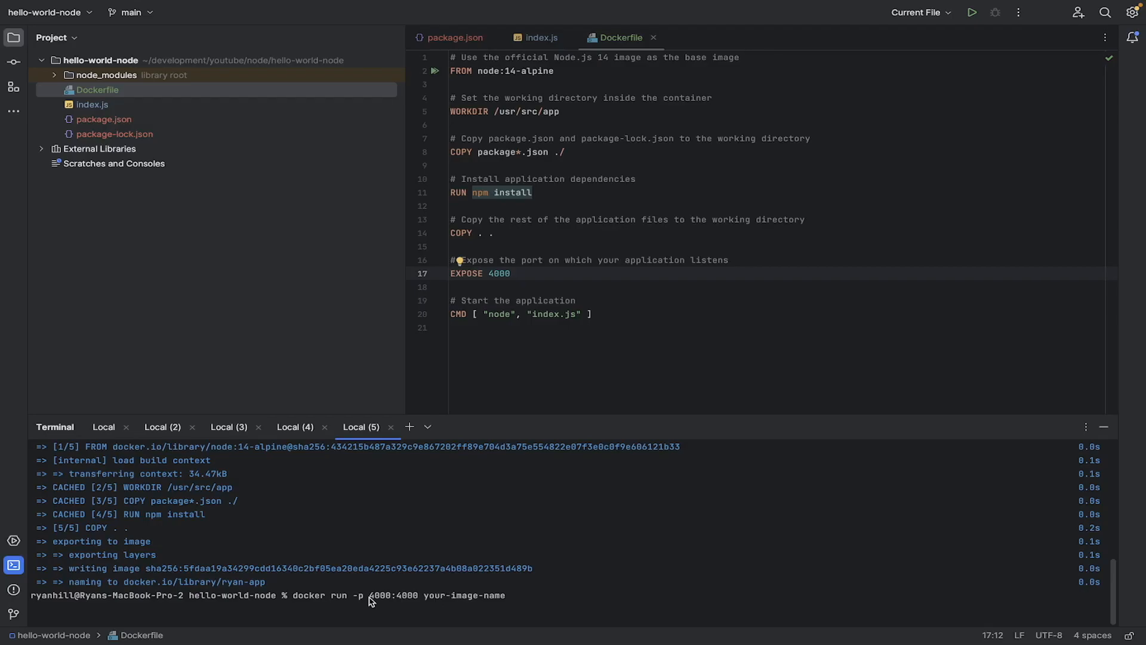
mouse_move(473, 579)
text(2)
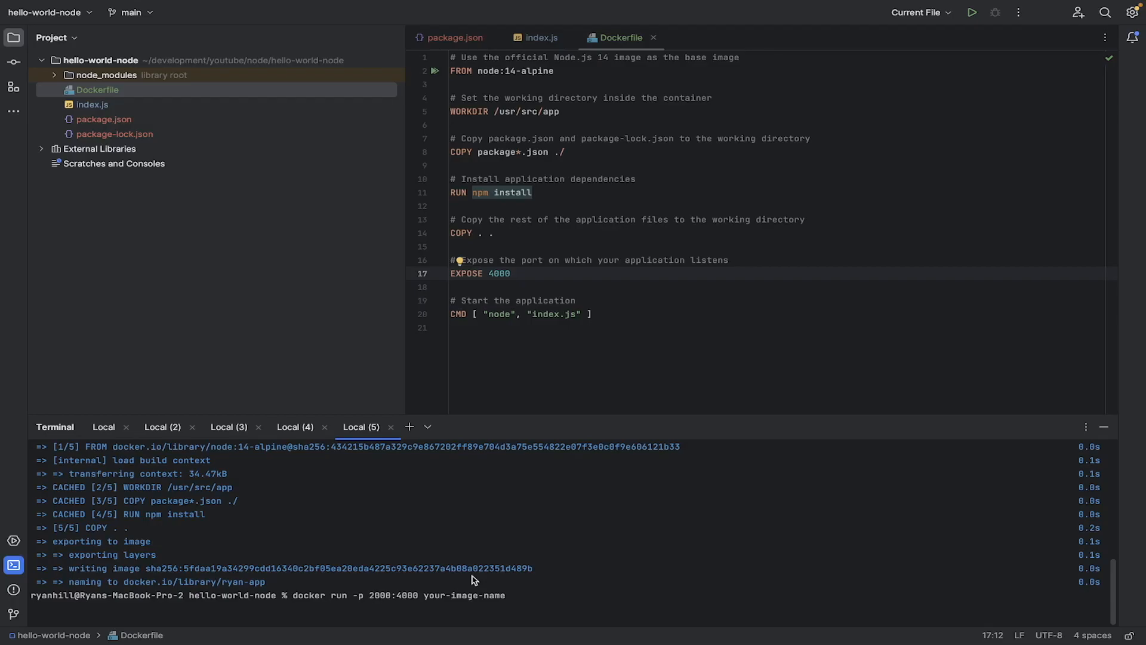
mouse_move(440, 597)
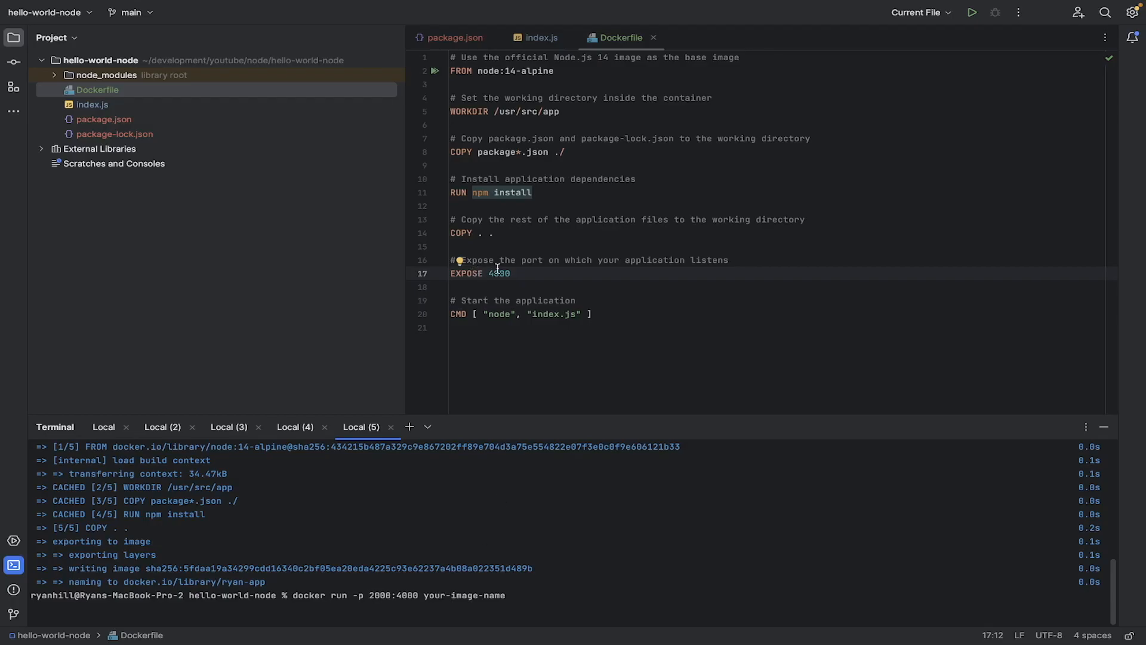
drag(453, 273, 511, 273)
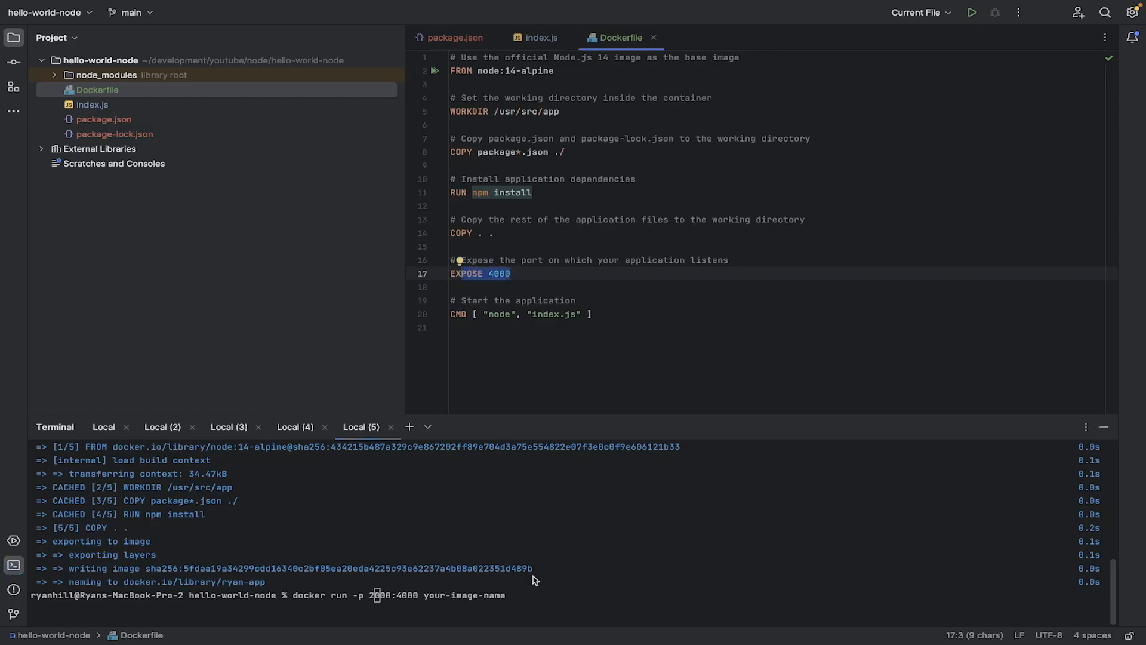
key(enter)
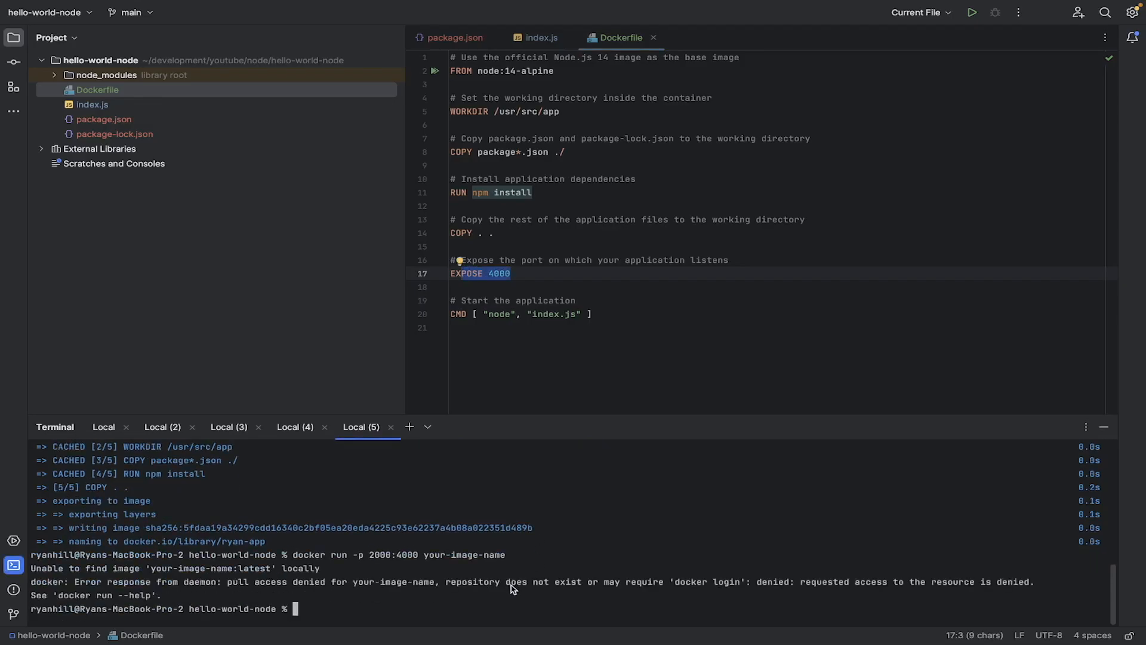
Run docker run -p 2000:4000 ryans-app and highlight the 'Server listening' output line.
text(docker run -p 2000:4000 your-image-name)
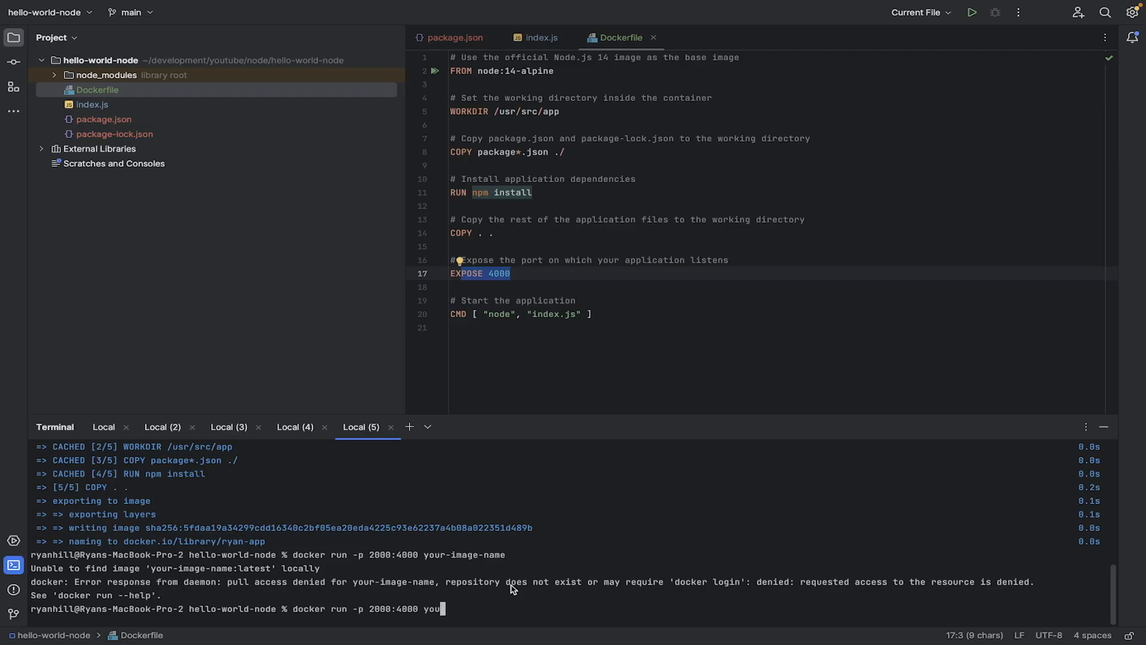
key(Backspace)
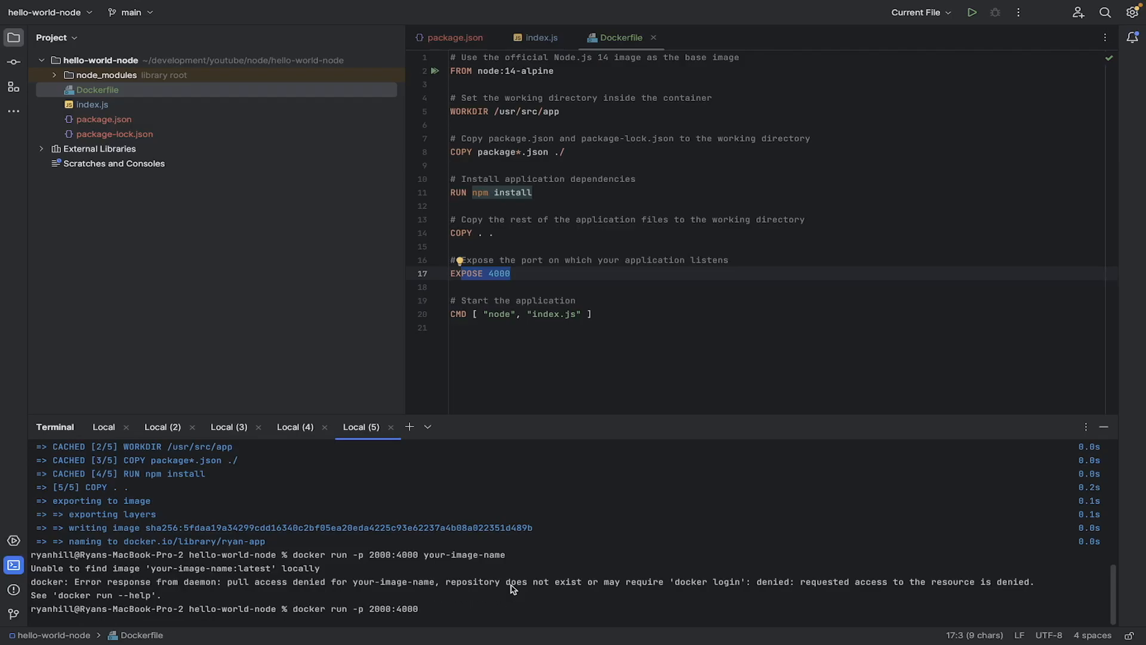
text(ryan-)
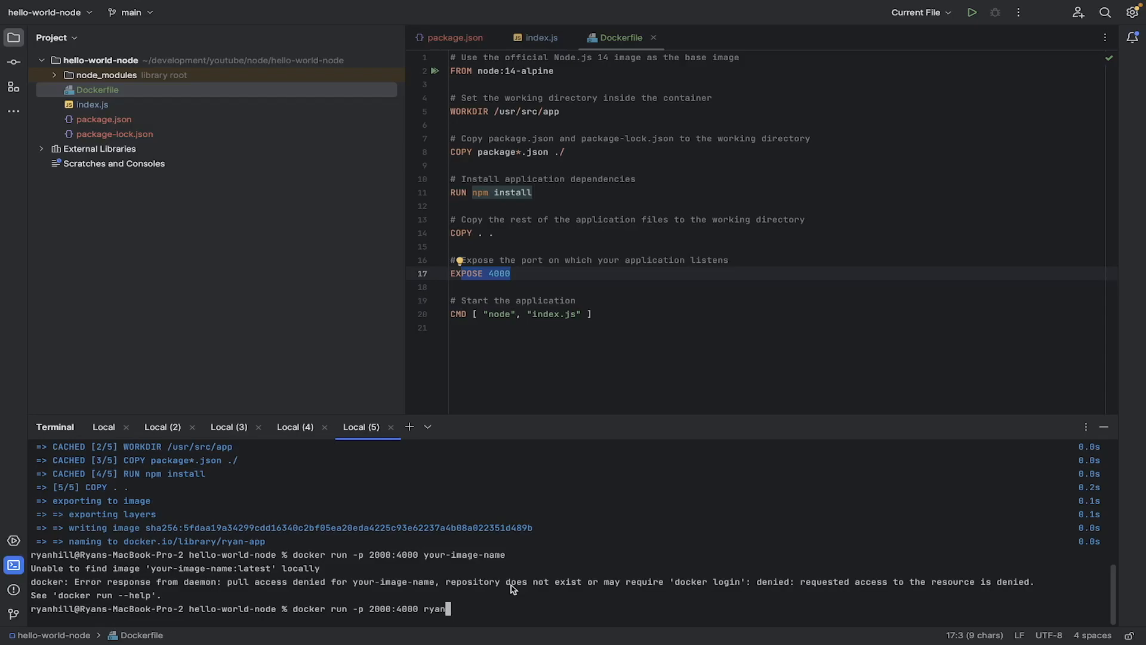
text(s-app)
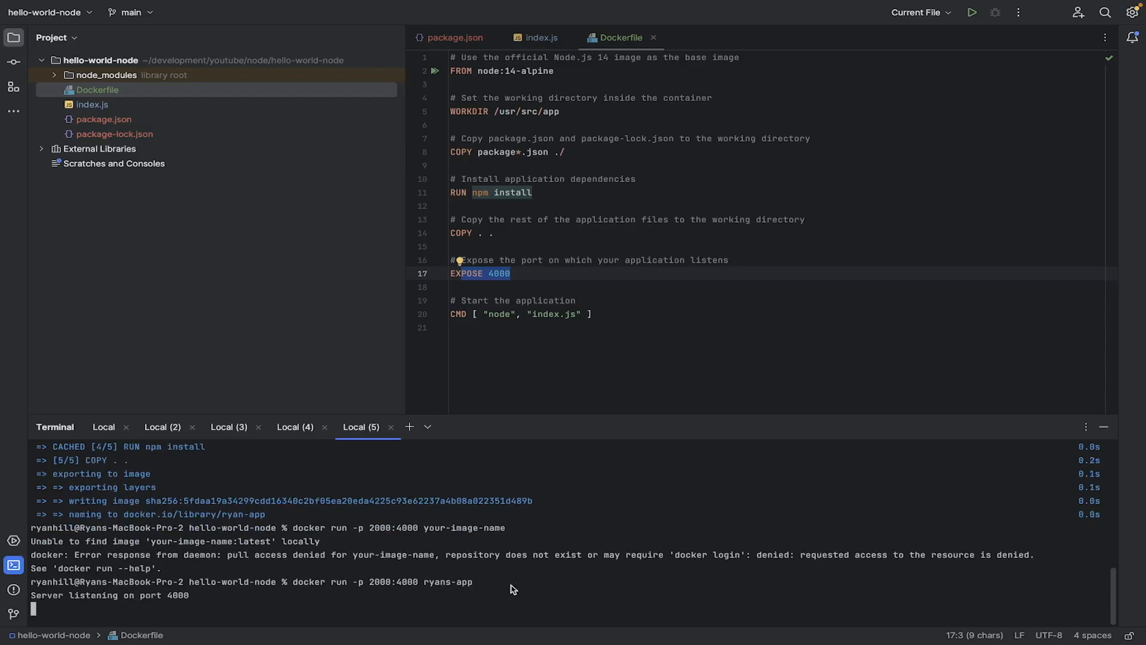
mouse_move(252, 596)
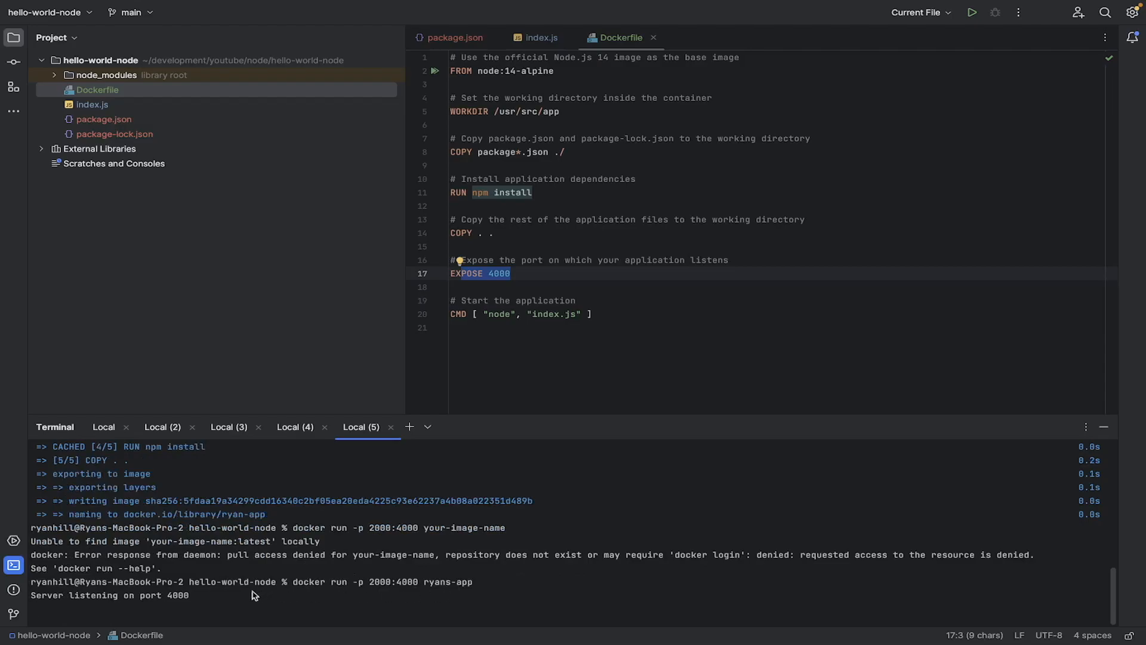
triple_click(110, 595)
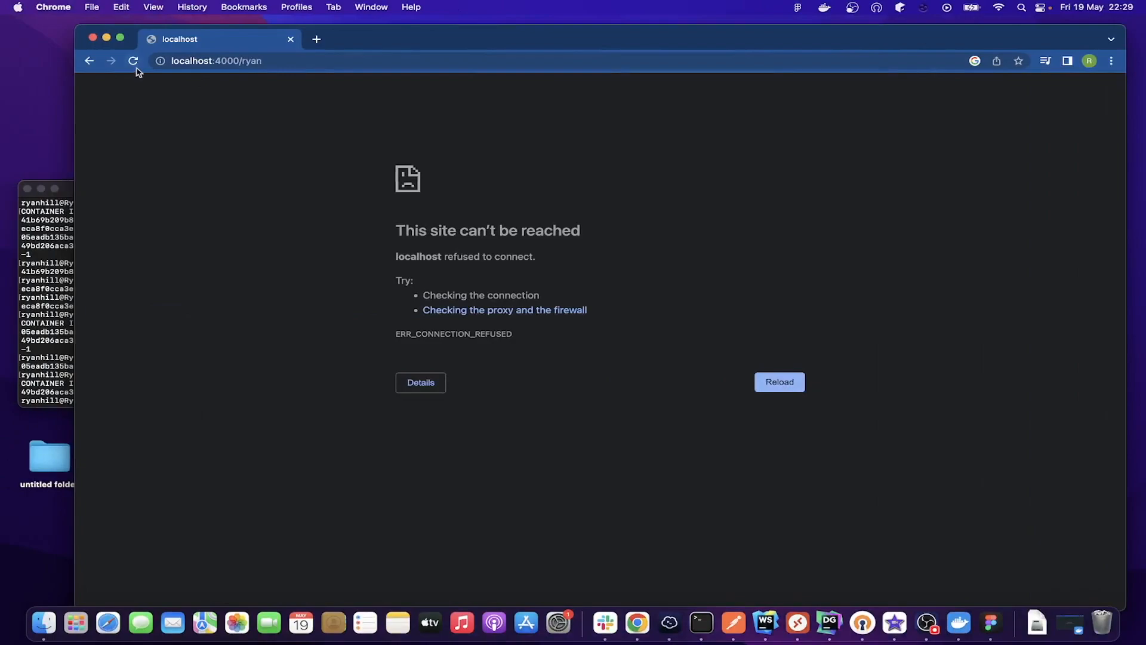
Reload localhost:4000/ryan in Chrome and get ERR_CONNECTION_REFUSED.
click(234, 61)
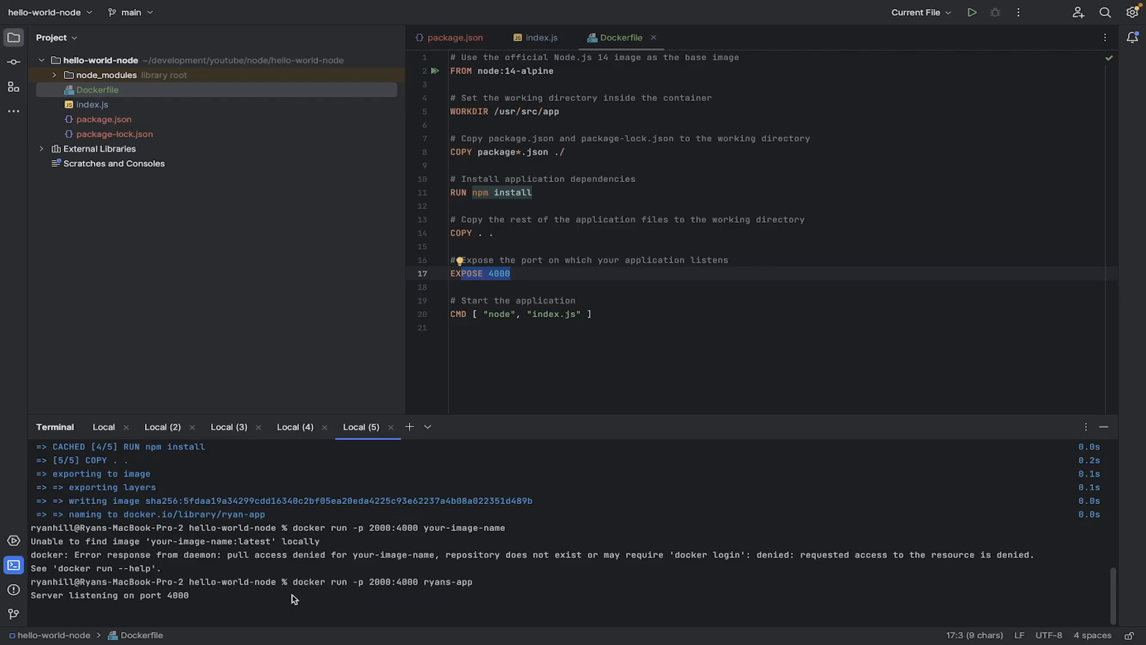
Interrupt the container output, run docker ps in a new terminal, and copy the ryans-app ID.
key(ctrl+c)
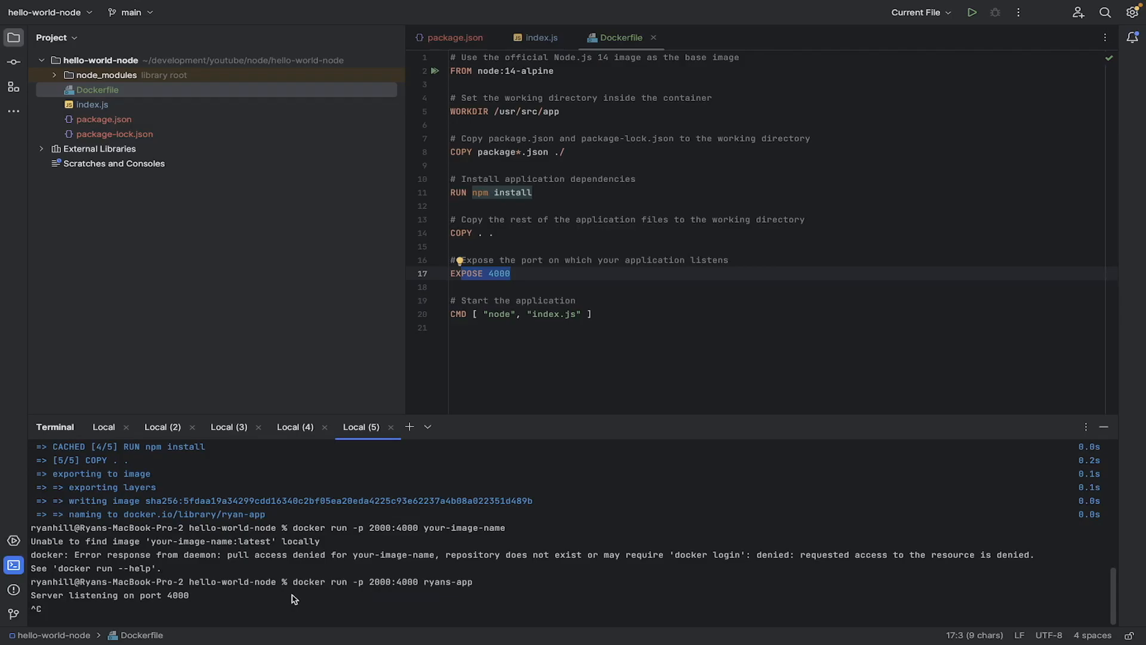
mouse_move(284, 556)
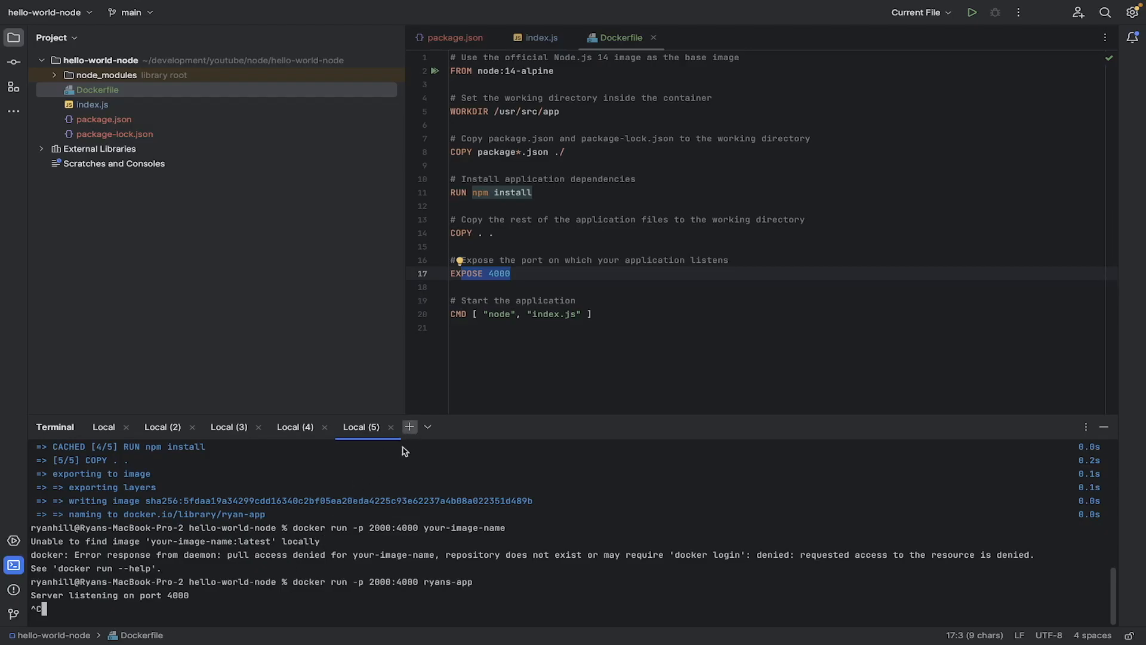
click(408, 426)
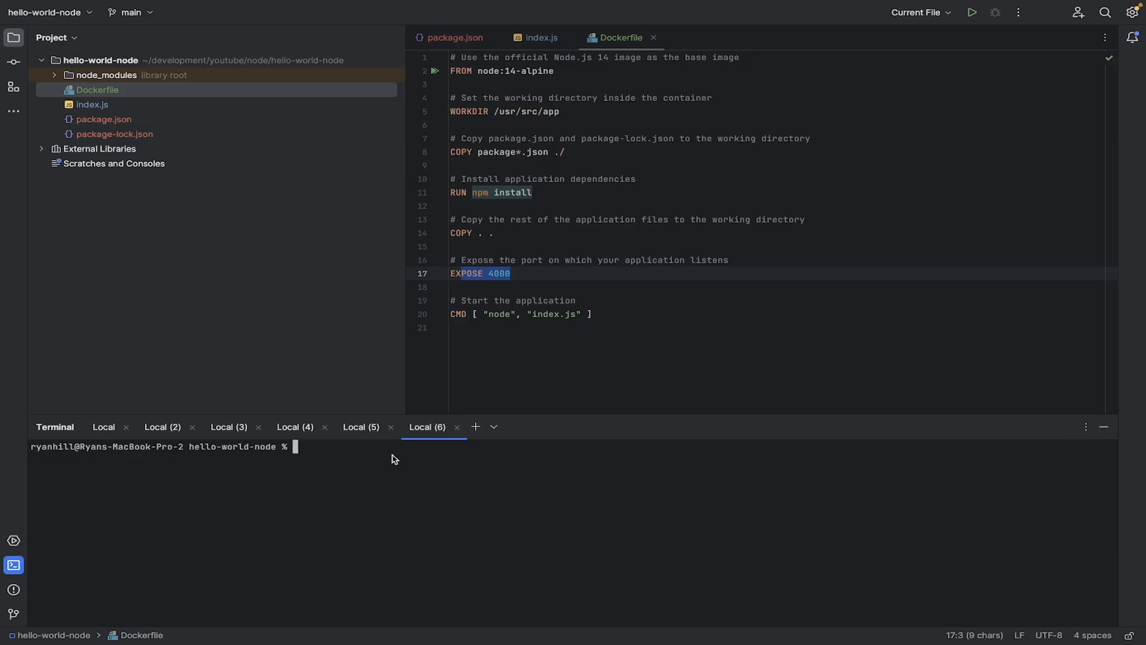
text(docker ps)
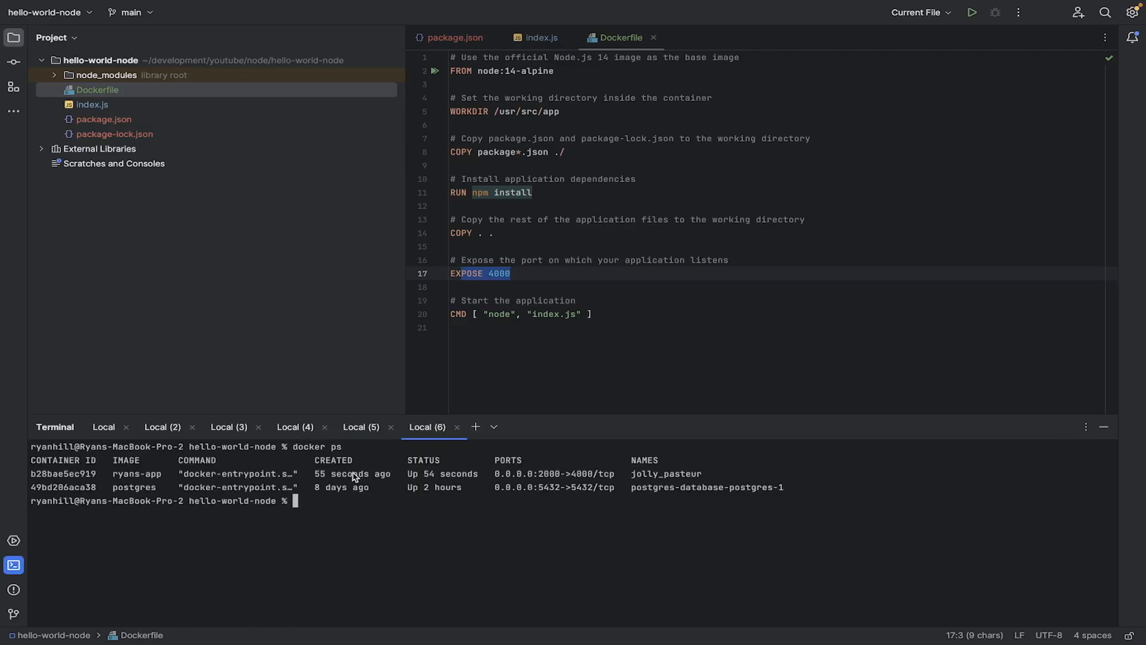
double_click(136, 473)
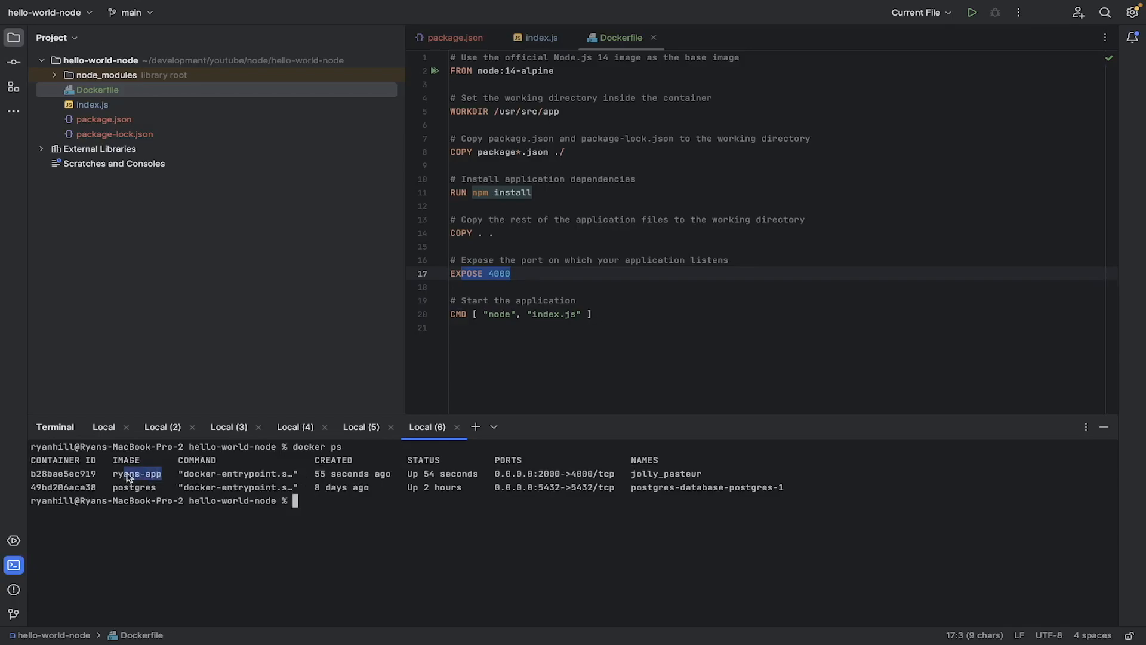
double_click(136, 473)
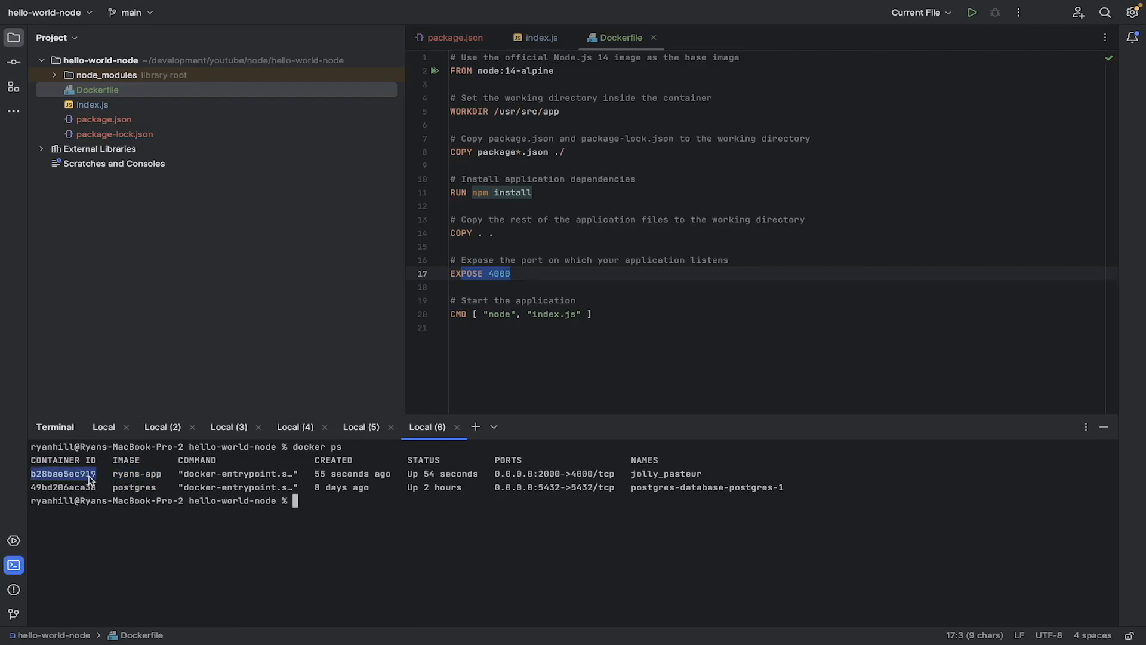
mouse_move(448, 518)
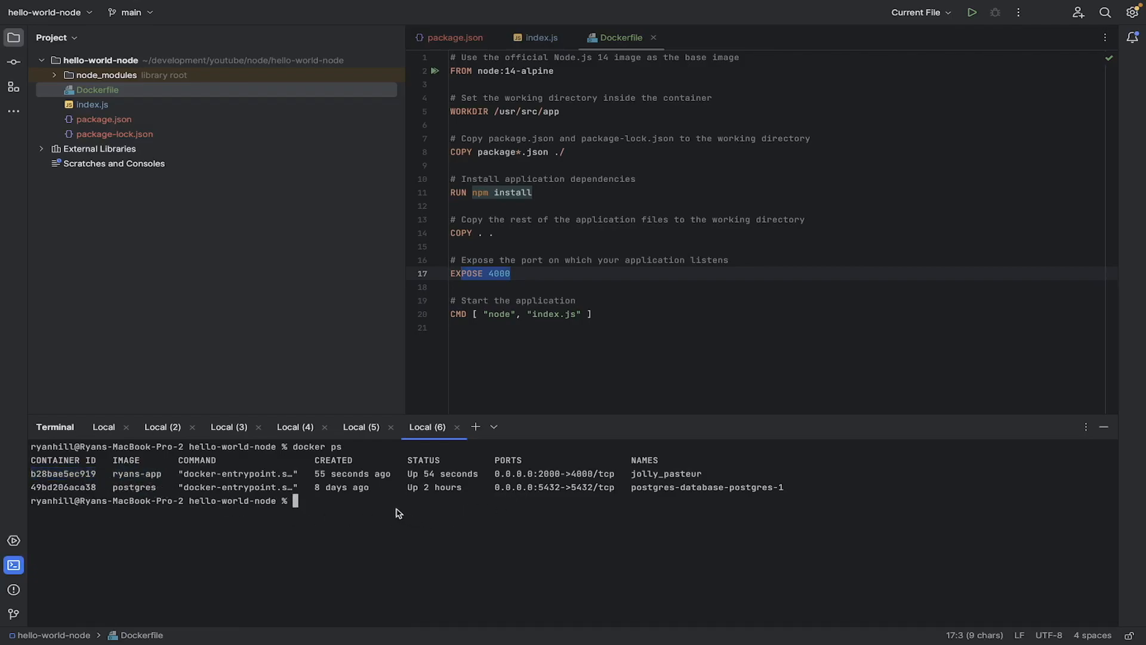
Stop container b28bae5ec919 with docker stop, then draft docker run -p 8000:8000 ryans-app.
text(docker)
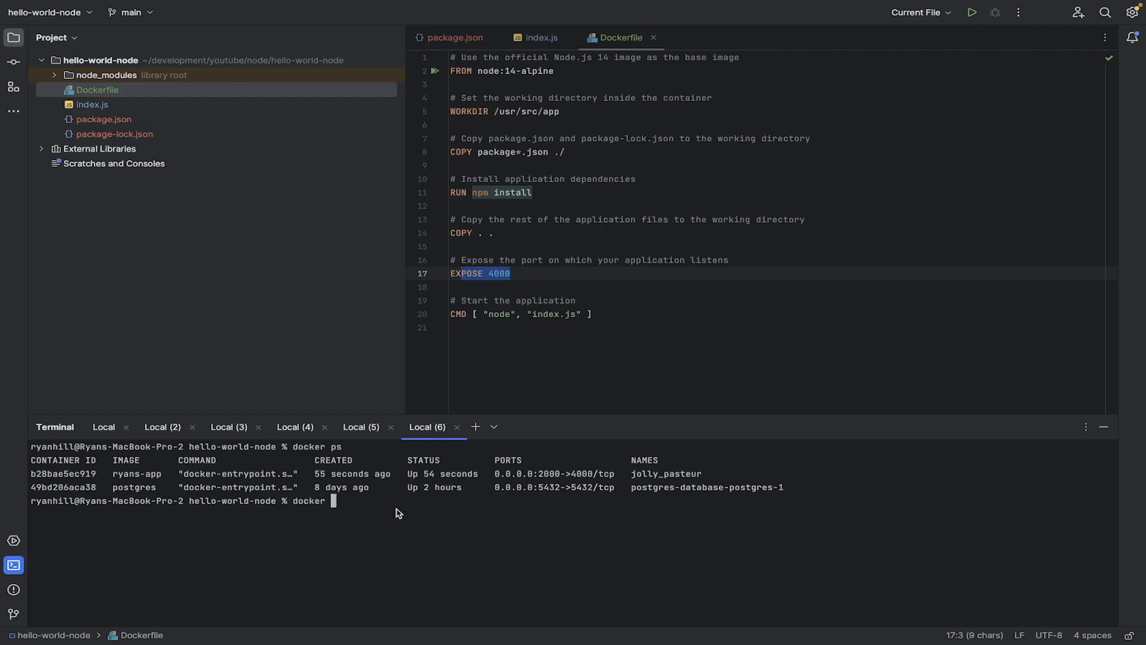
text(stop b28bae5ec919)
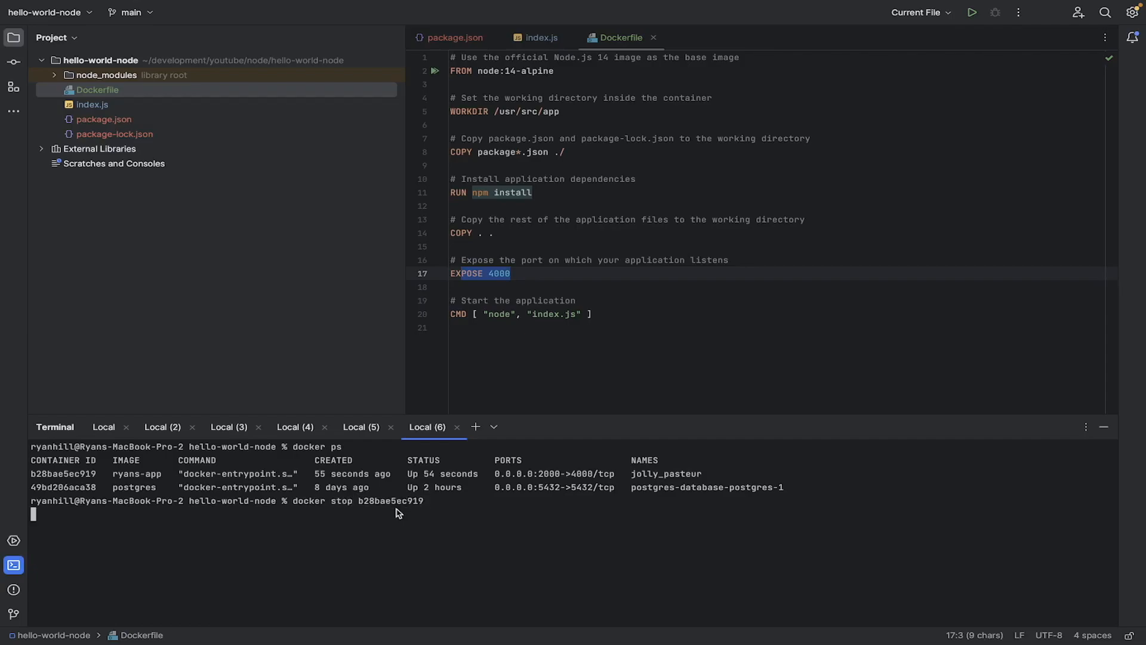
mouse_move(375, 507)
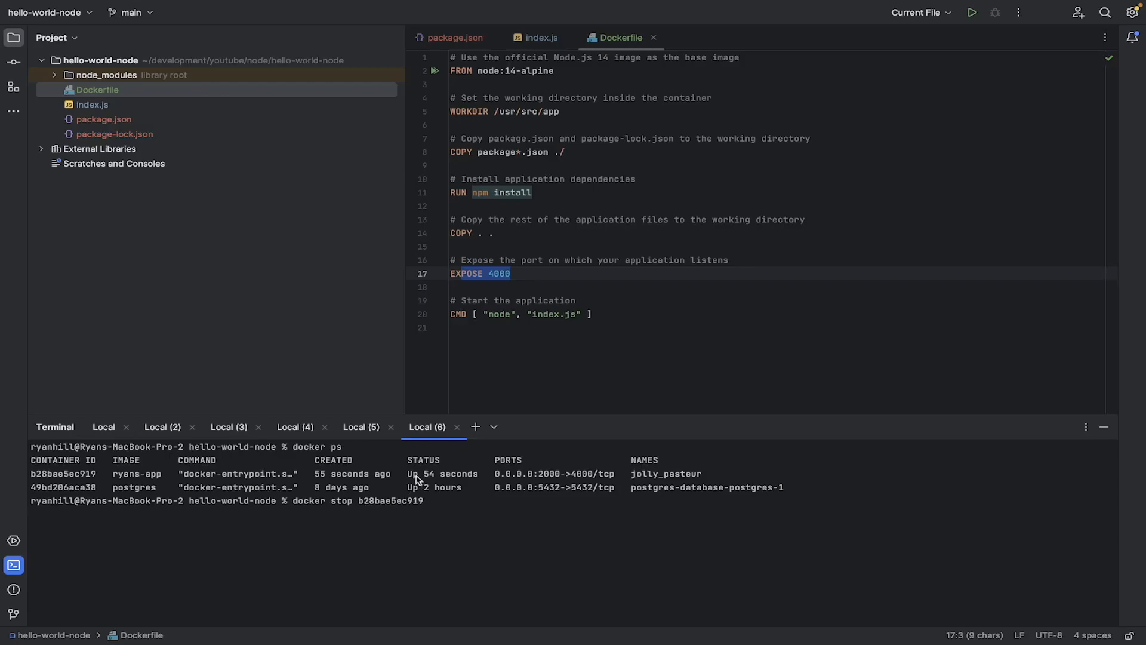
mouse_move(391, 506)
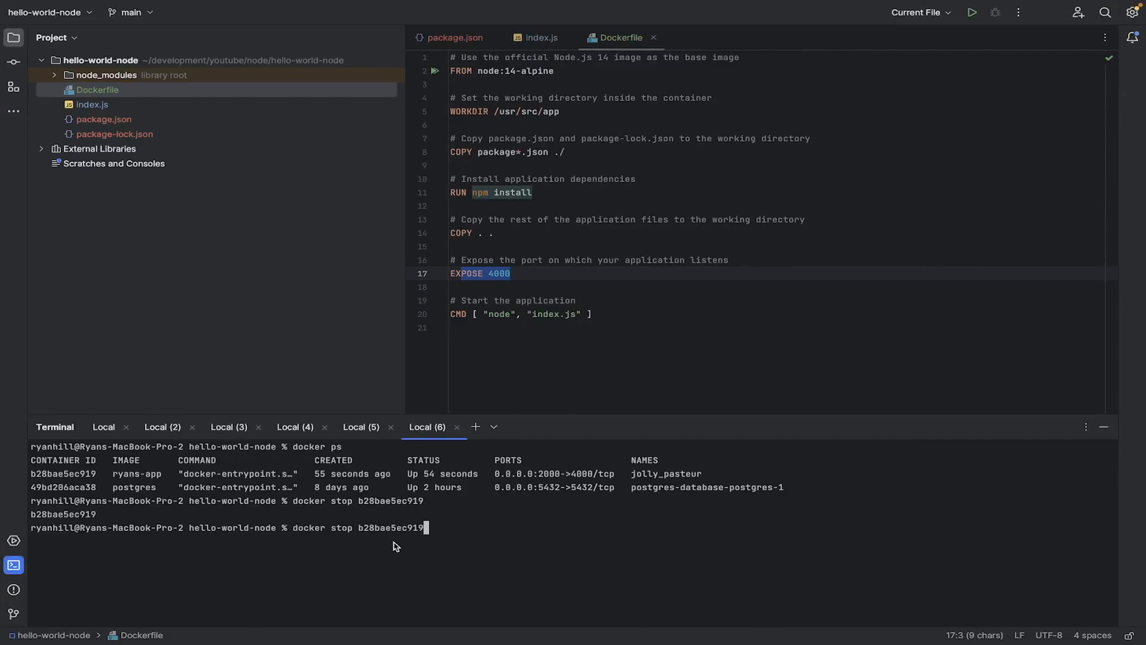
text(docker run -p 8000:8000 ryans-app)
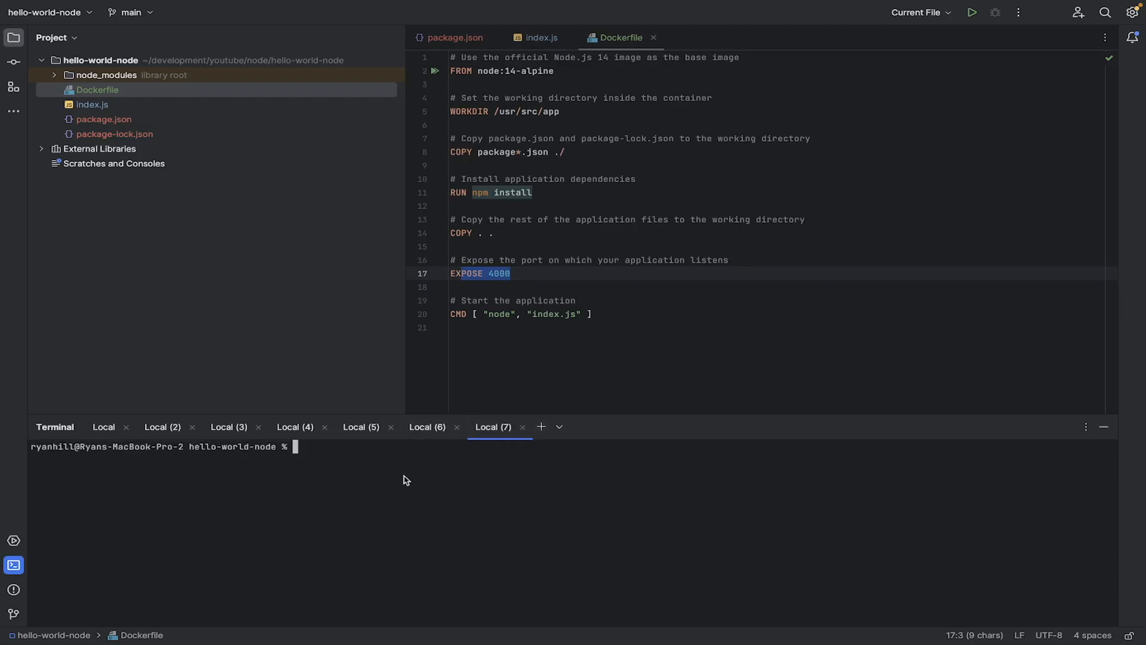
Run ryans-app on host ports 8000 and 9000 mapped to 4000, then list with docker ps.
text(docker run -p 8000:4000 ryans-app)
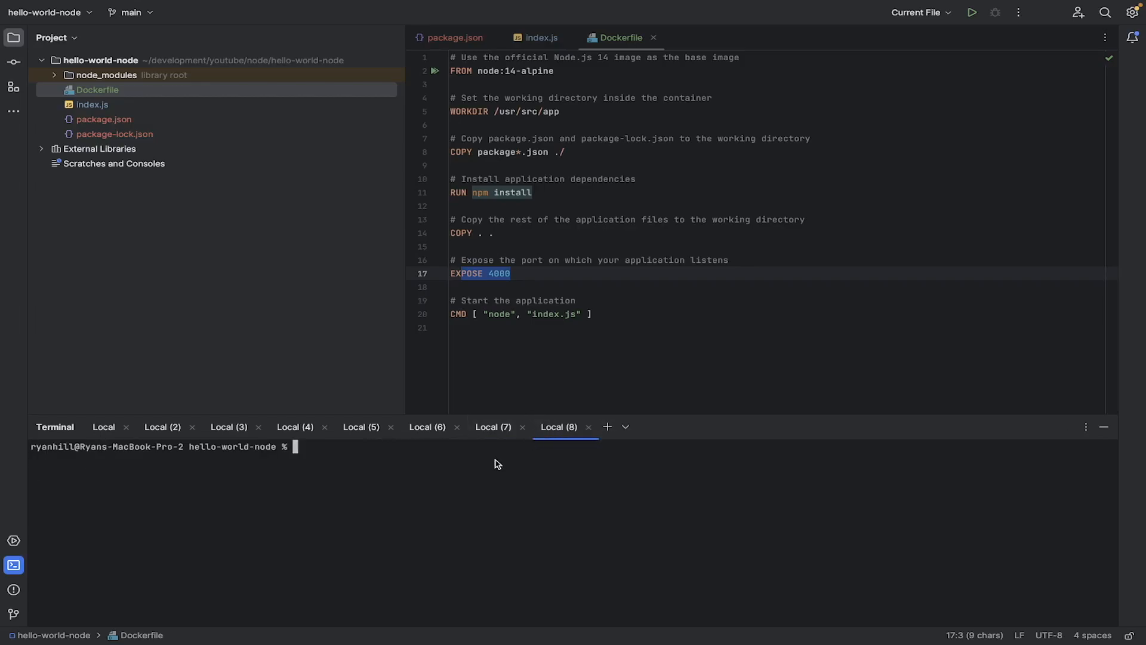
text(docker ps)
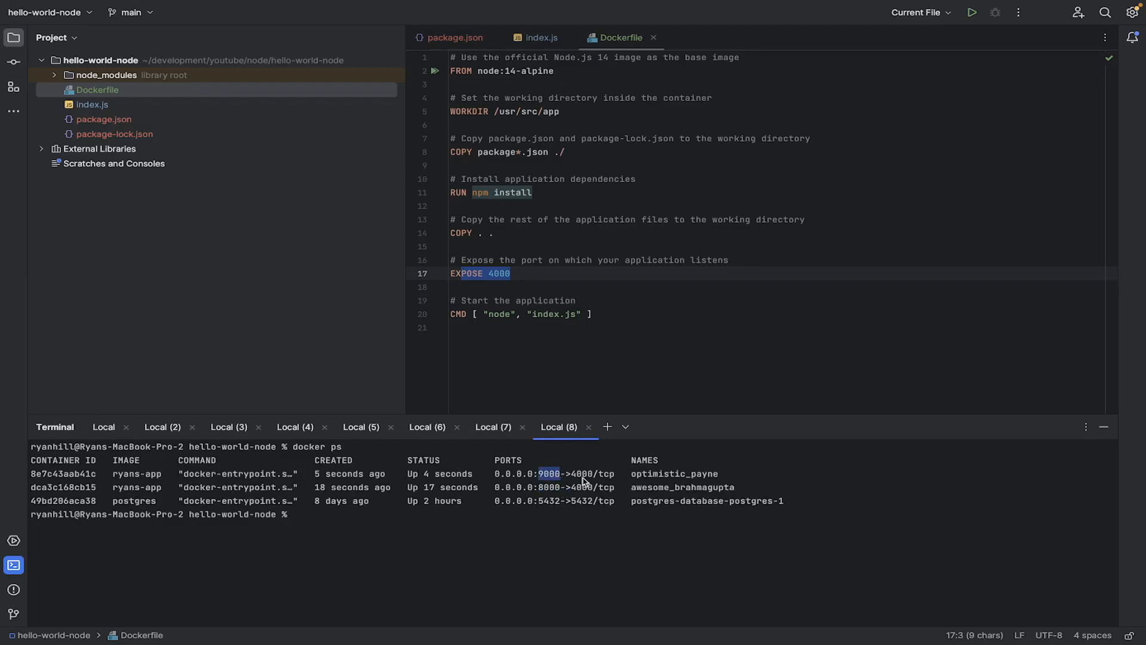
mouse_move(581, 485)
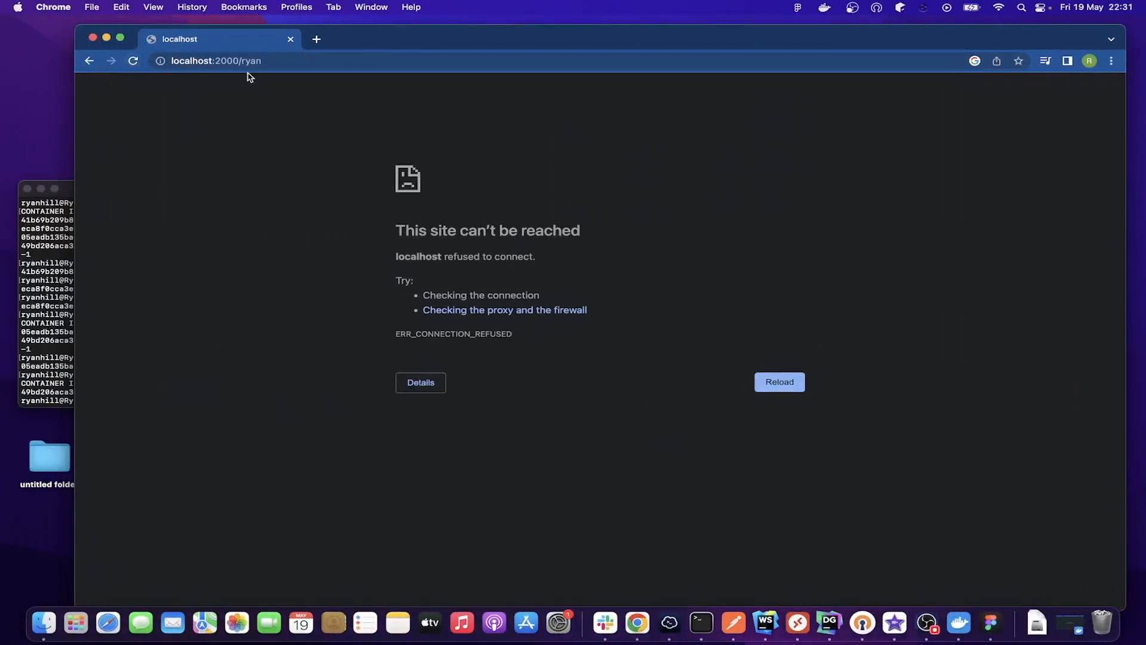
Load localhost:2000/ryan, see it refused, and select the address bar to change the port.
click(365, 61)
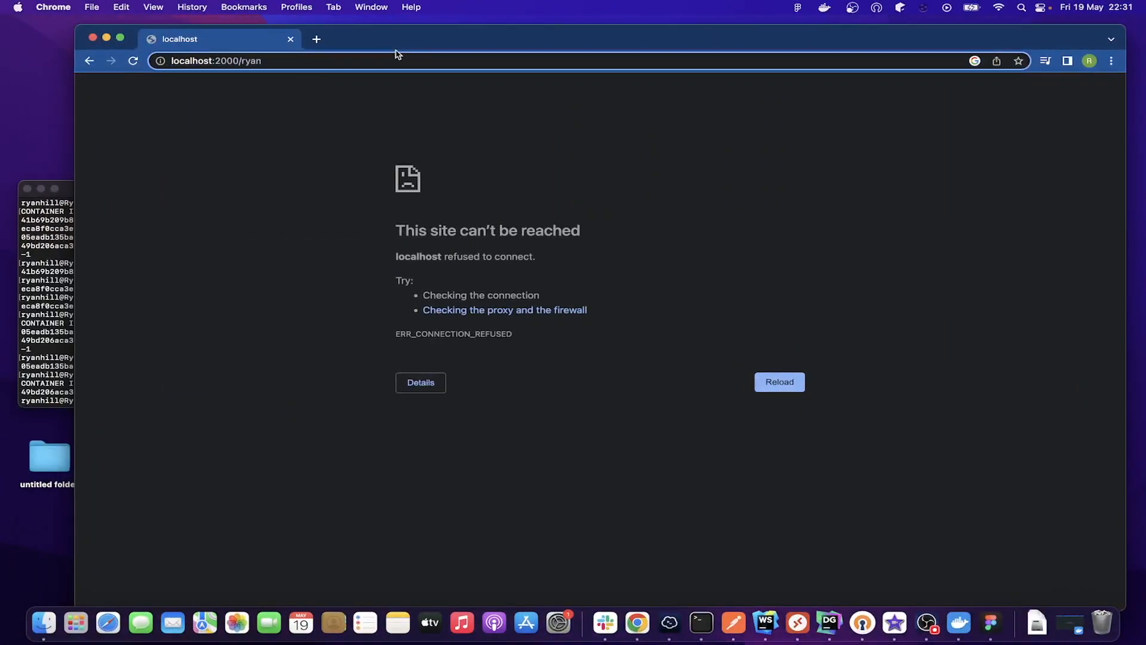